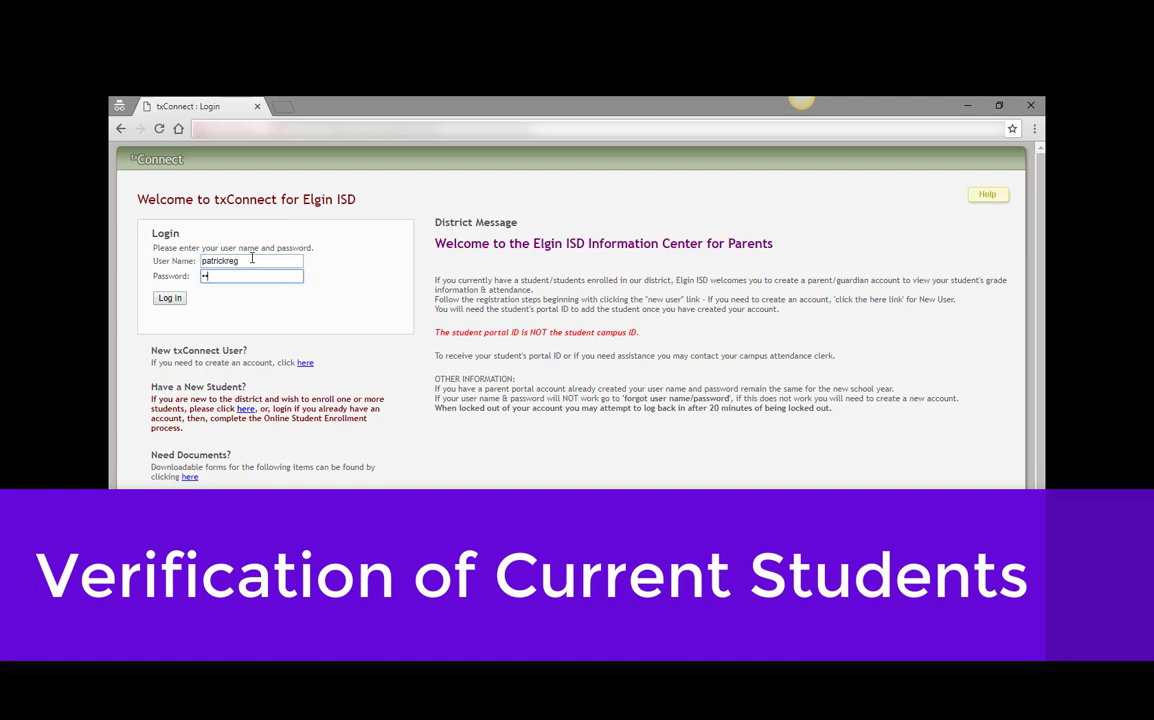
Step: Log in to the parent account, retyping the password after the first attempt fails
type("password")
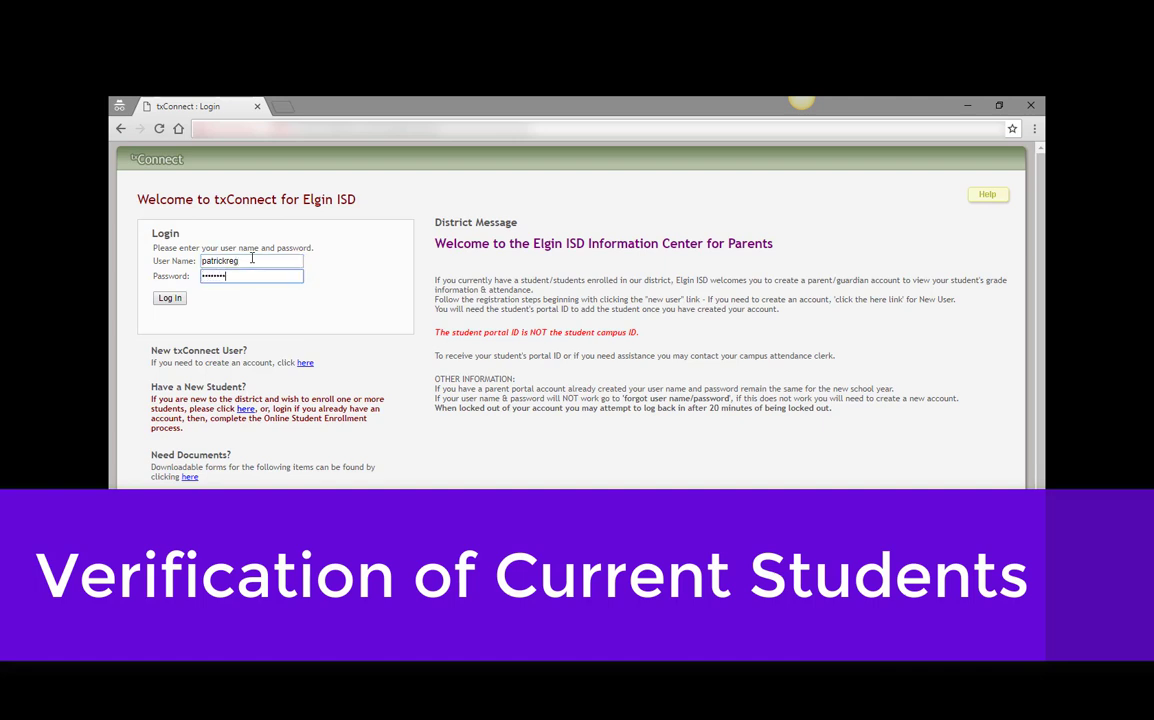
left_click(169, 298)
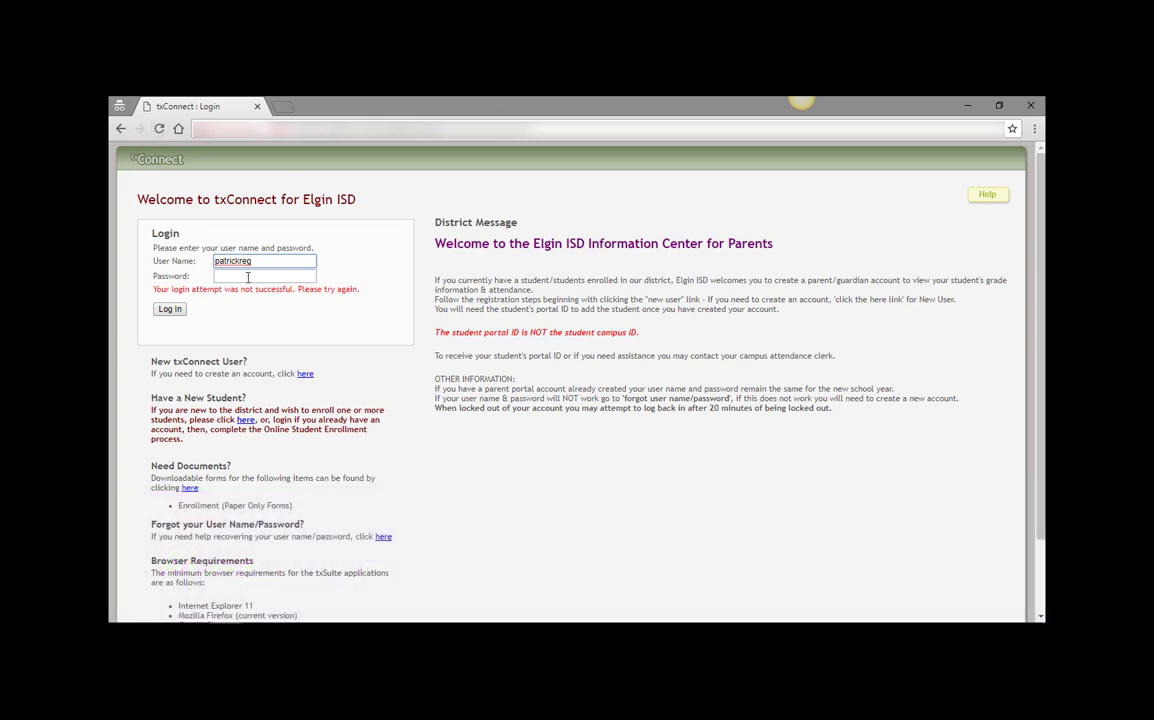
left_click(264, 276)
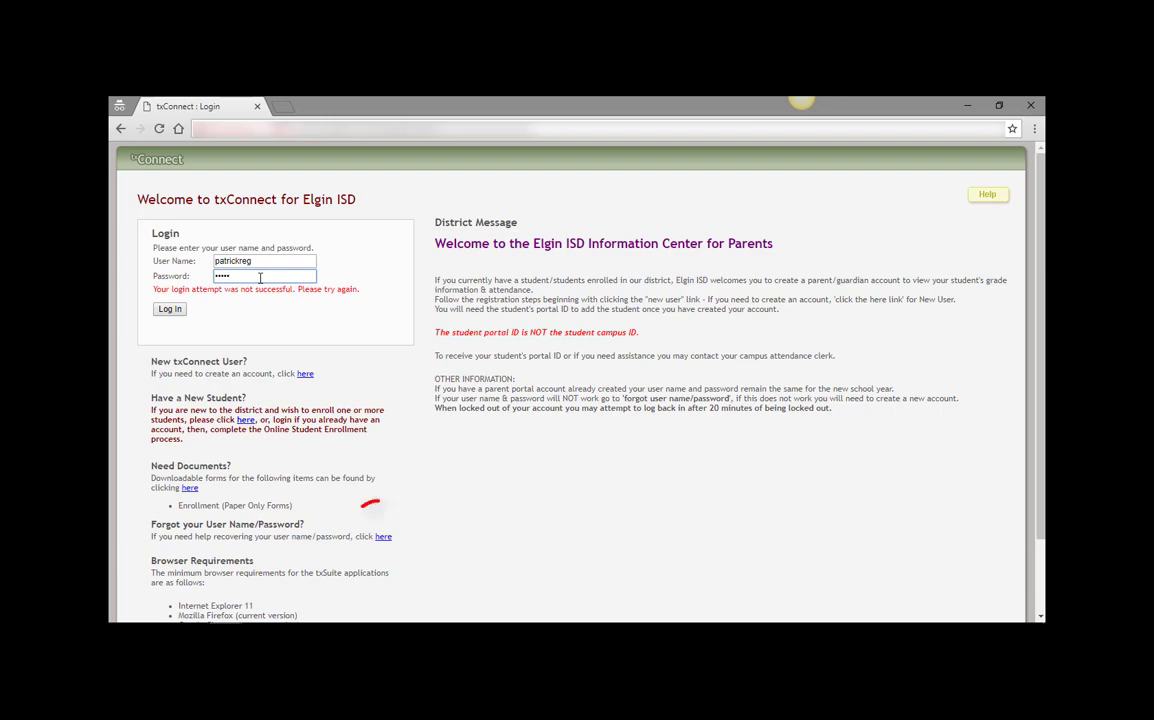
left_click(383, 536)
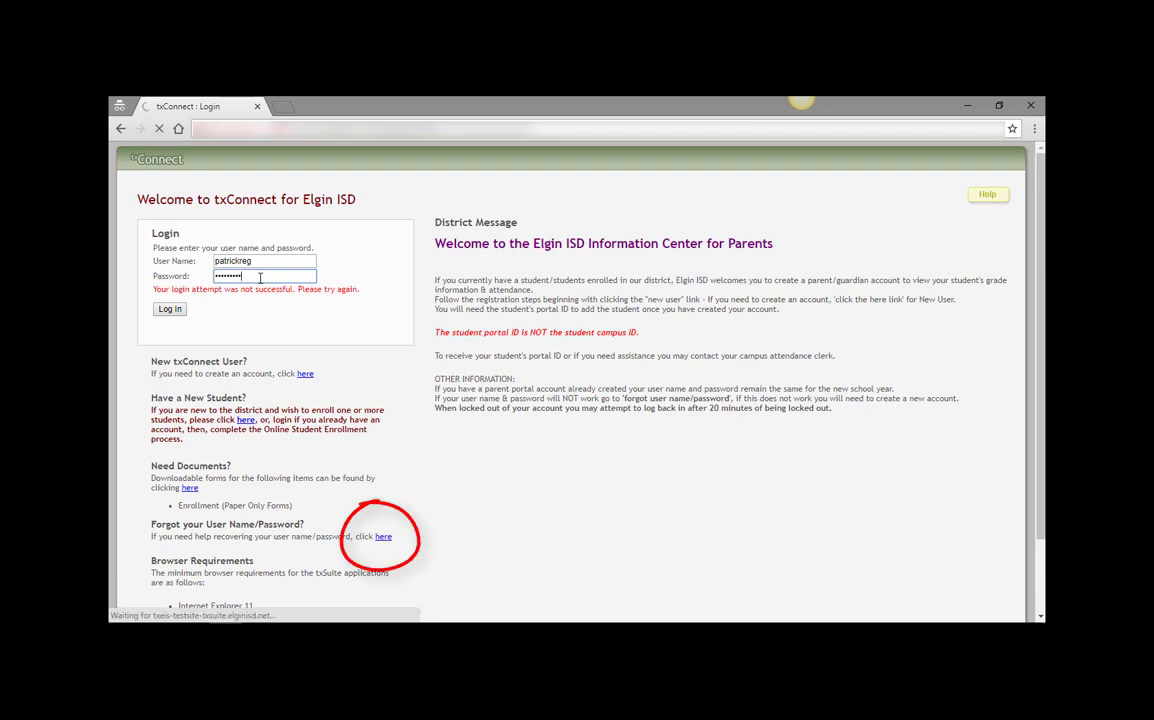
left_click(383, 536)
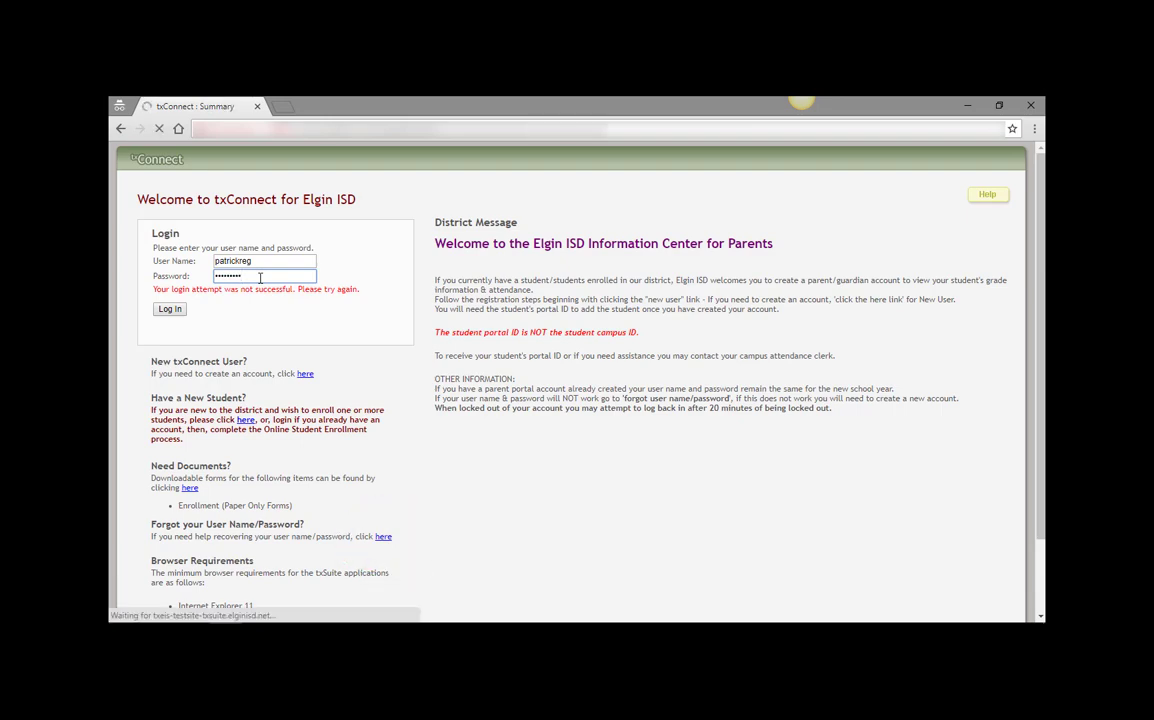
Step: Dismiss the Online Registration notice and open the student's 2018-19 Registration
left_click(169, 308)
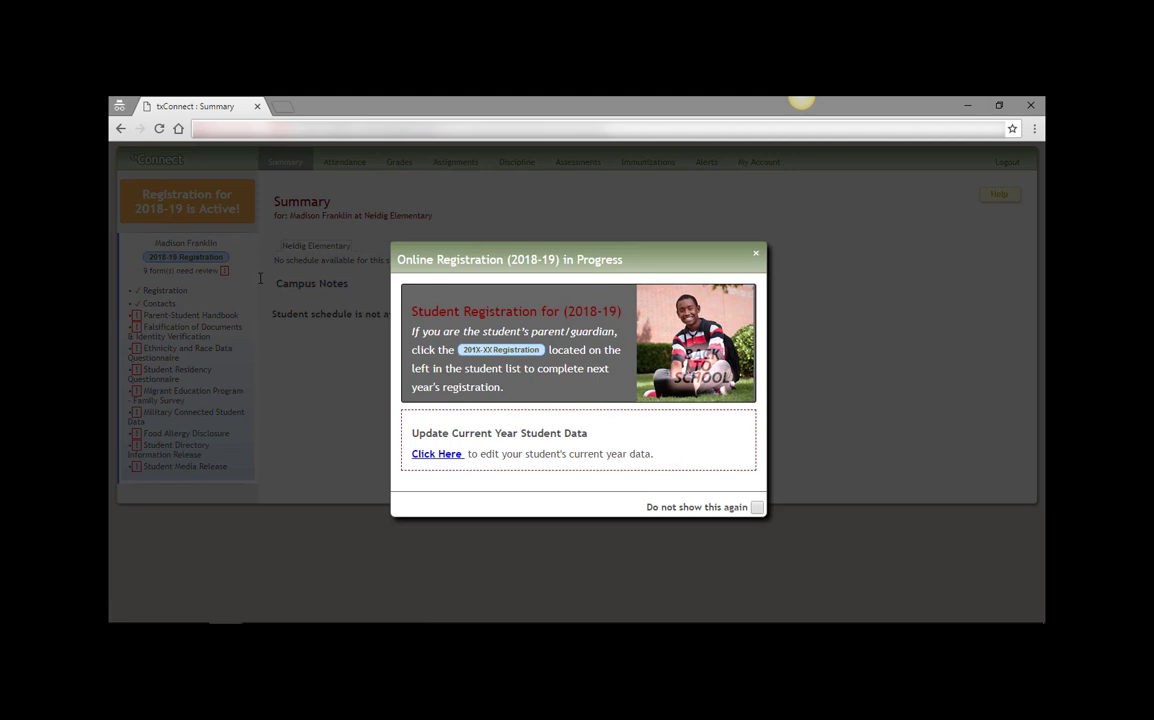
mouse_move(768, 265)
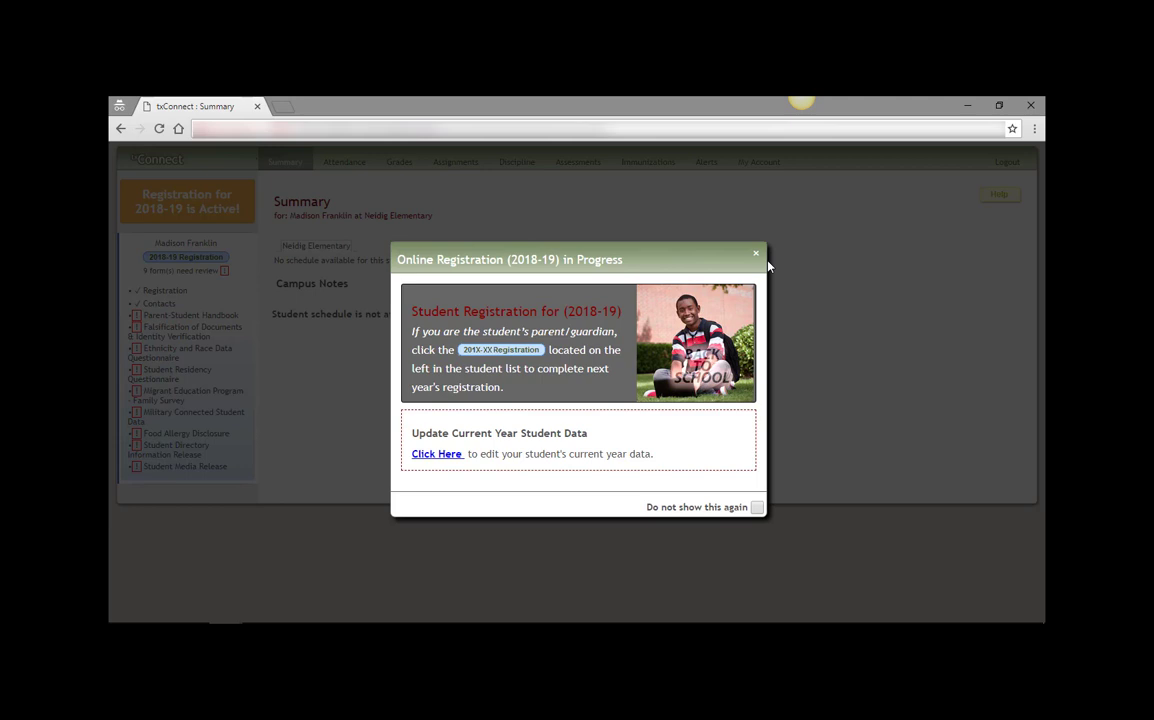
left_click(755, 253)
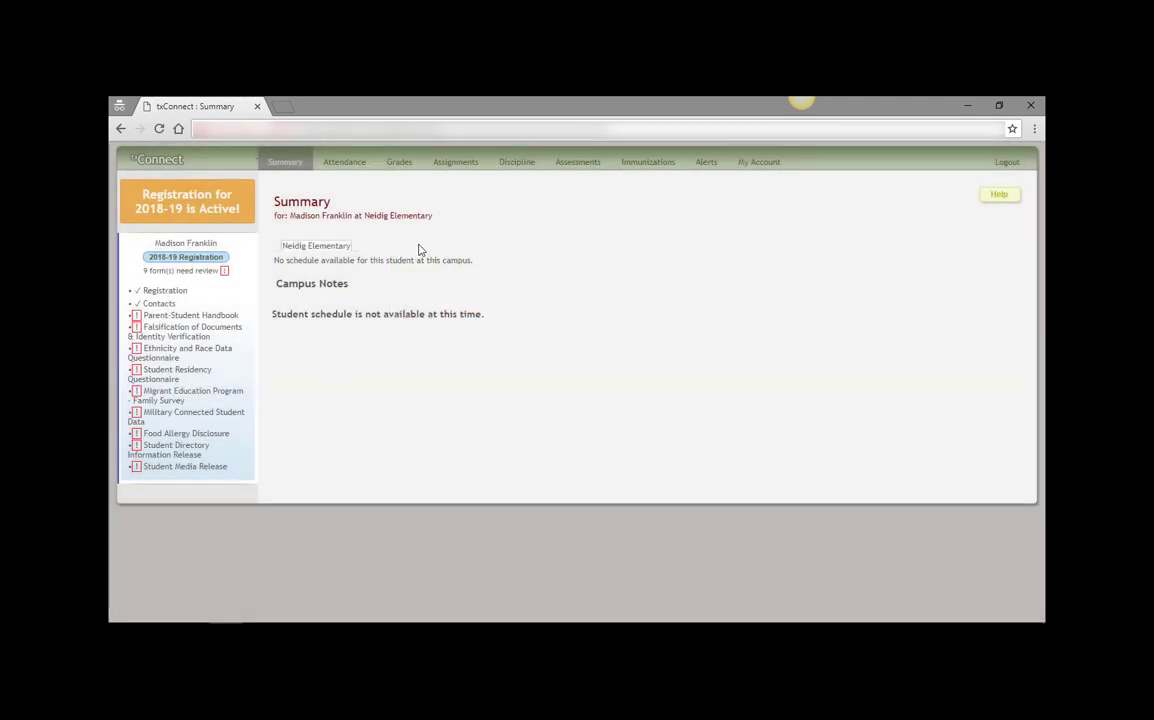
left_click(185, 257)
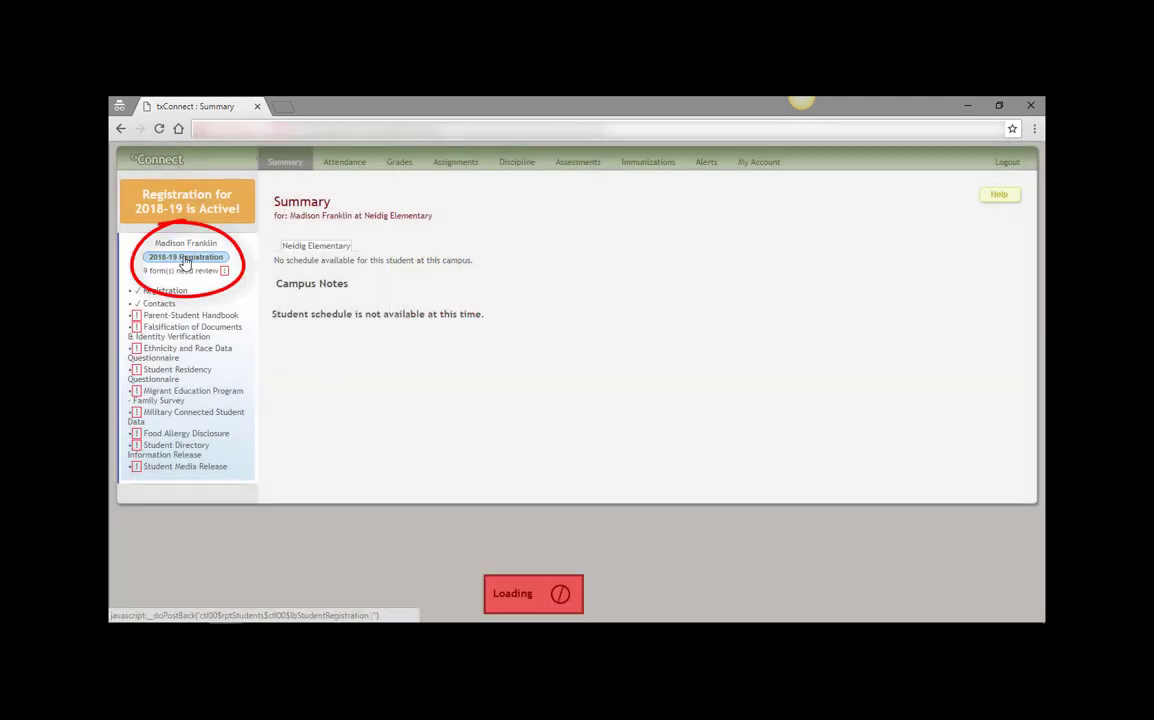
left_click(185, 257)
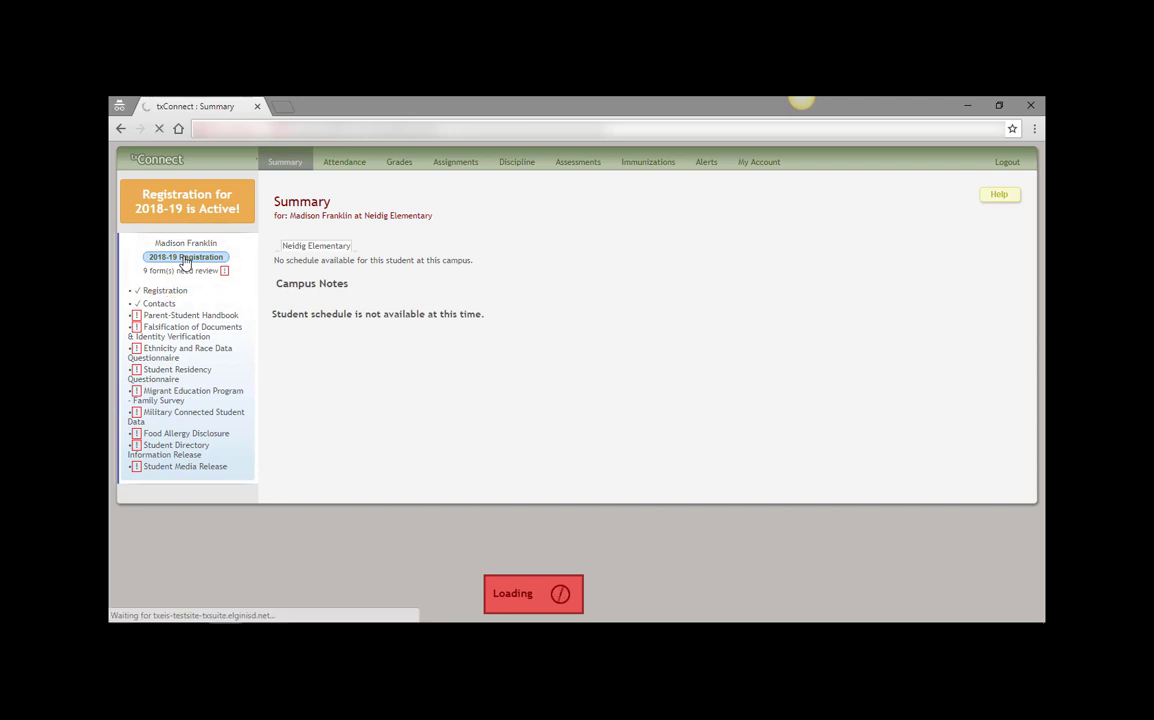
left_click(185, 257)
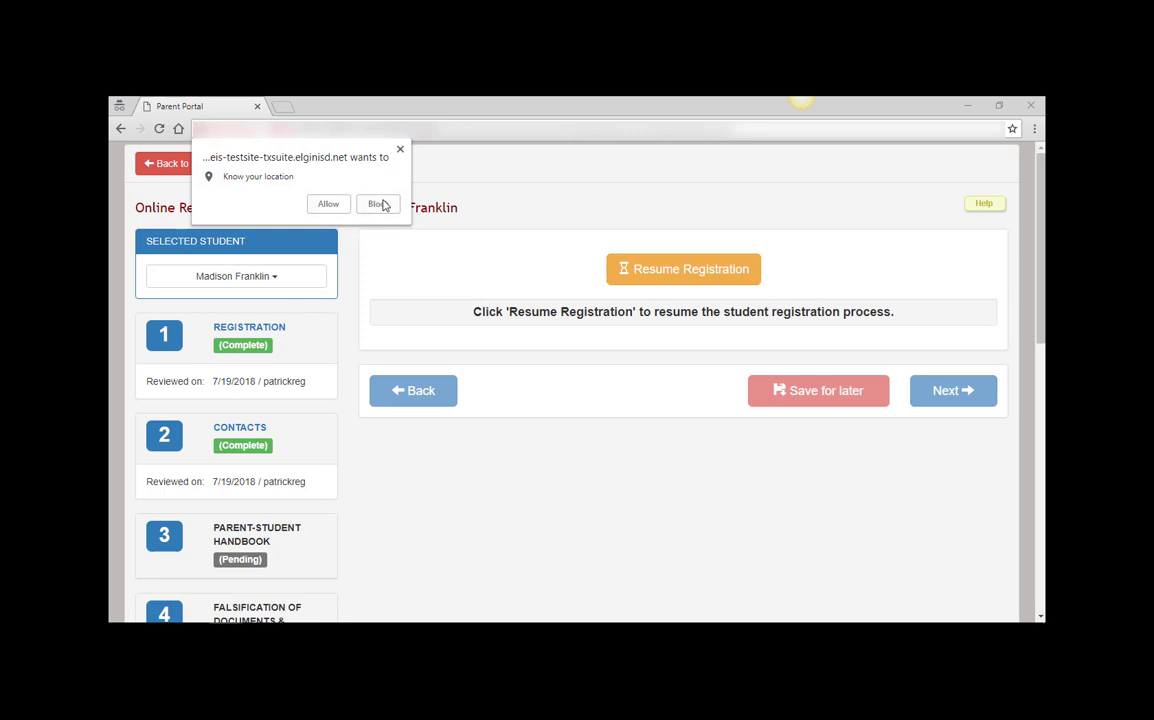
Step: Block location access, then review the whole Registration form and accept it
left_click(378, 204)
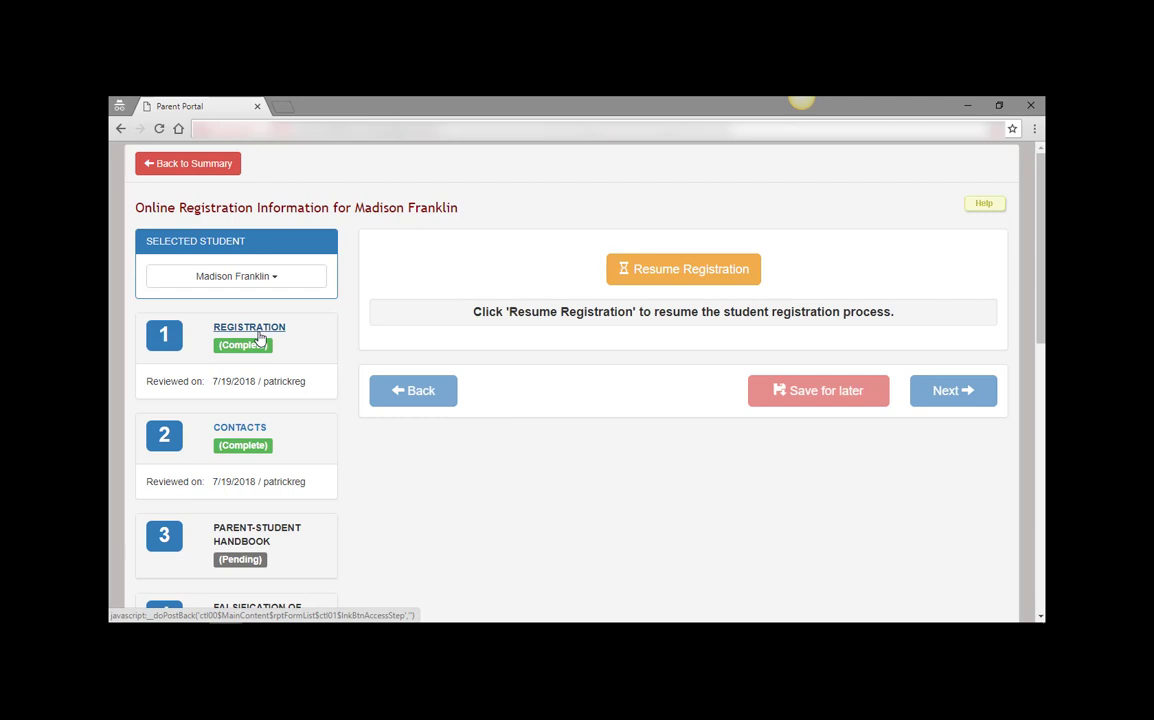
left_click(249, 327)
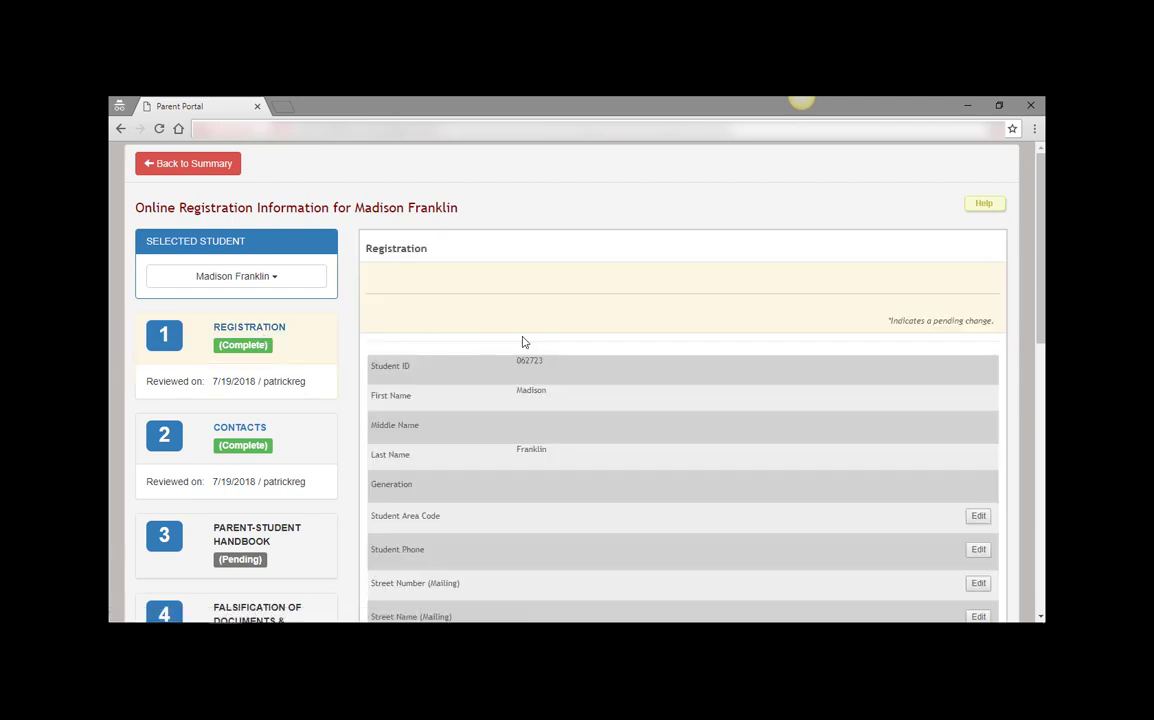
mouse_move(931, 265)
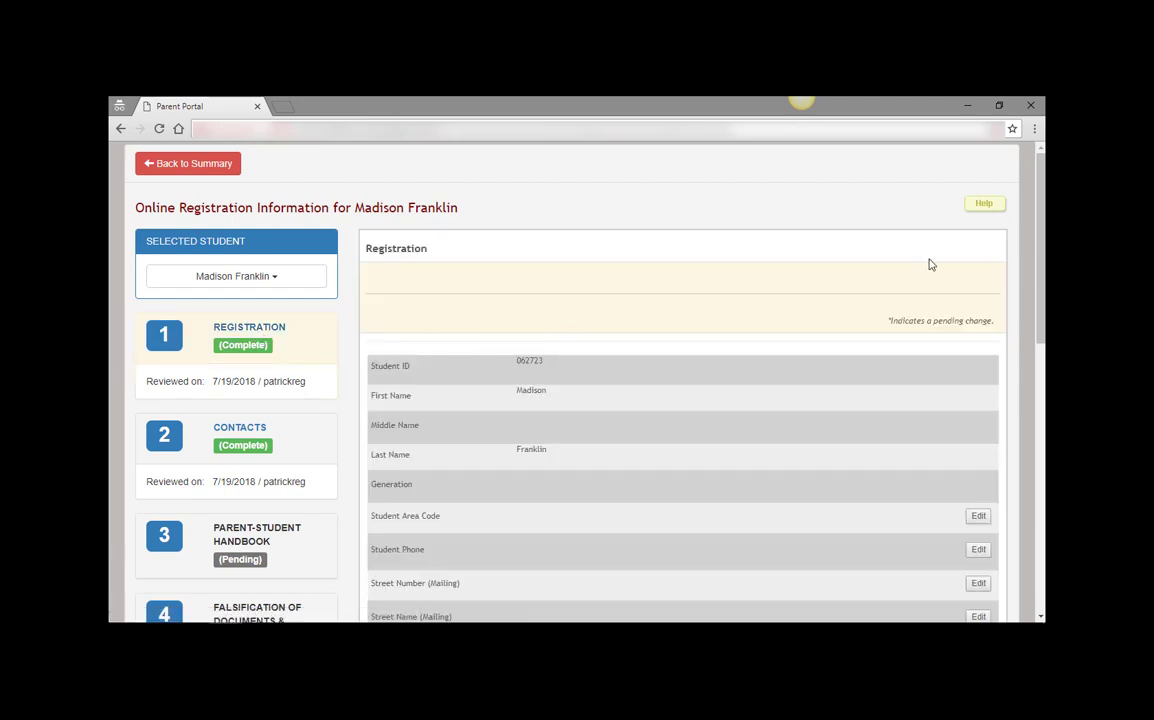
scroll("down", 3)
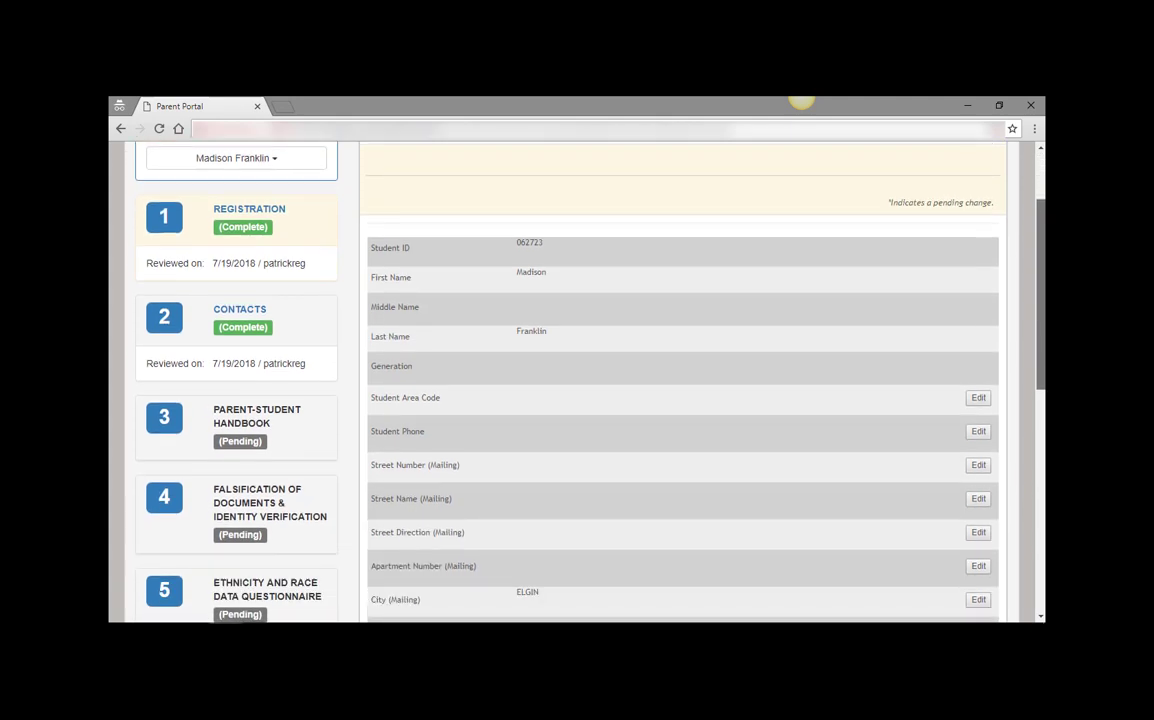
scroll("down", 3)
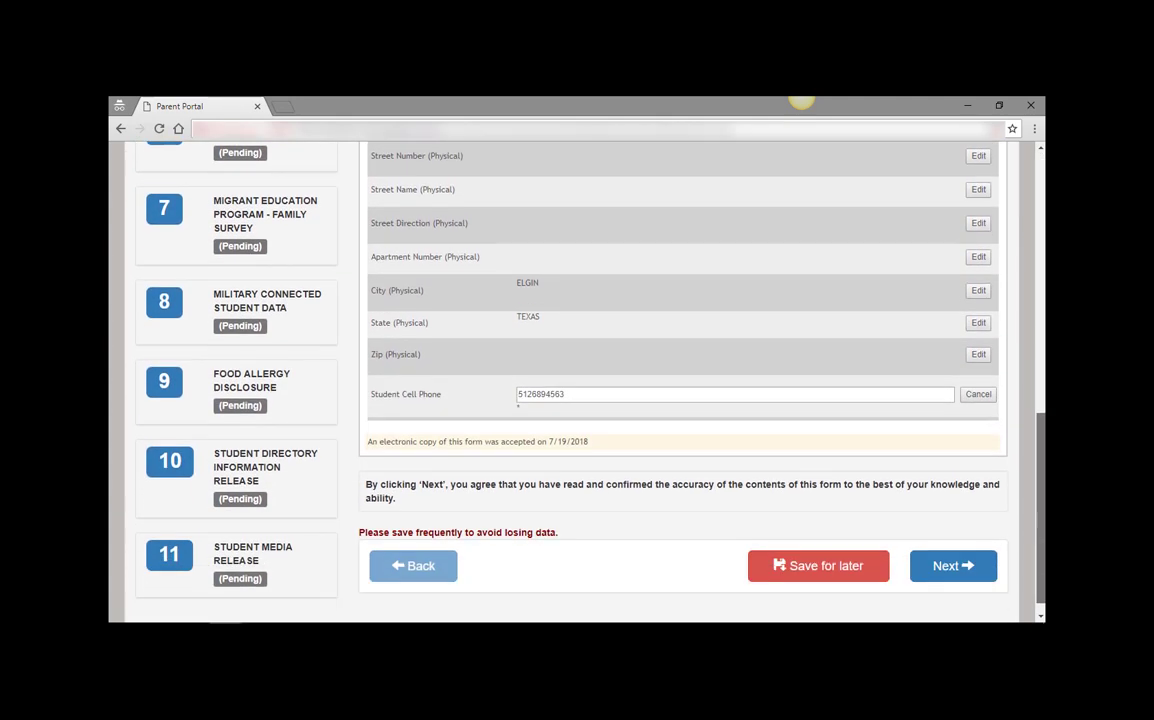
scroll("down", 3)
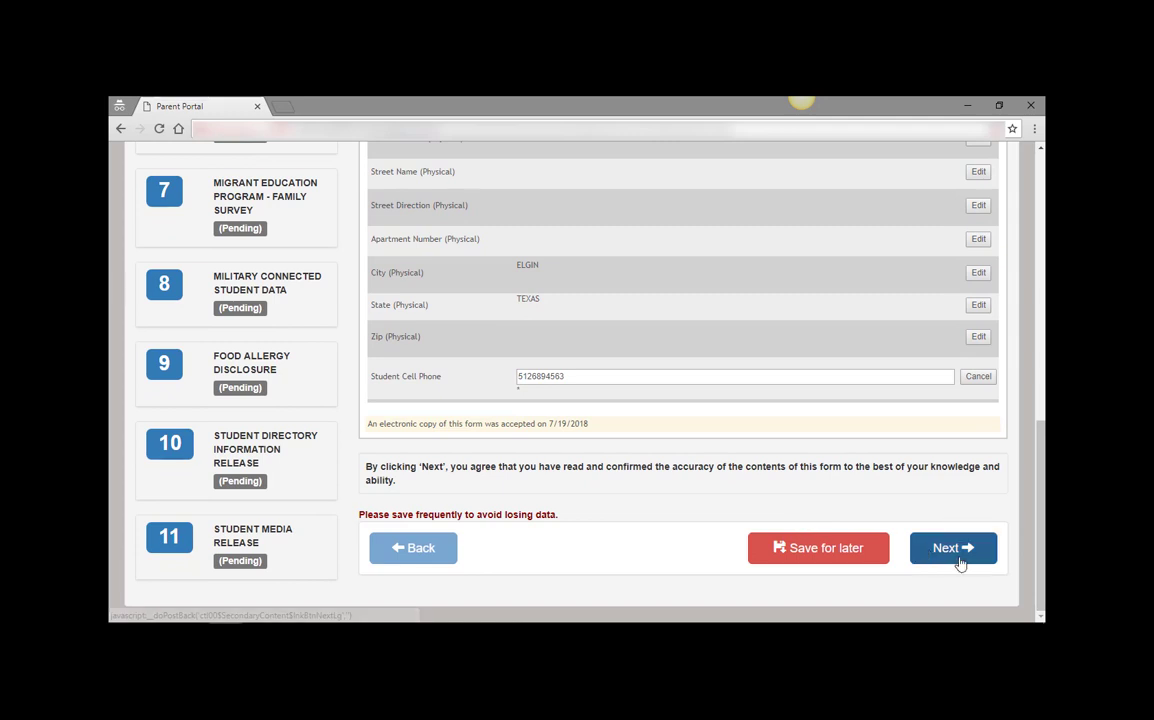
left_click(951, 547)
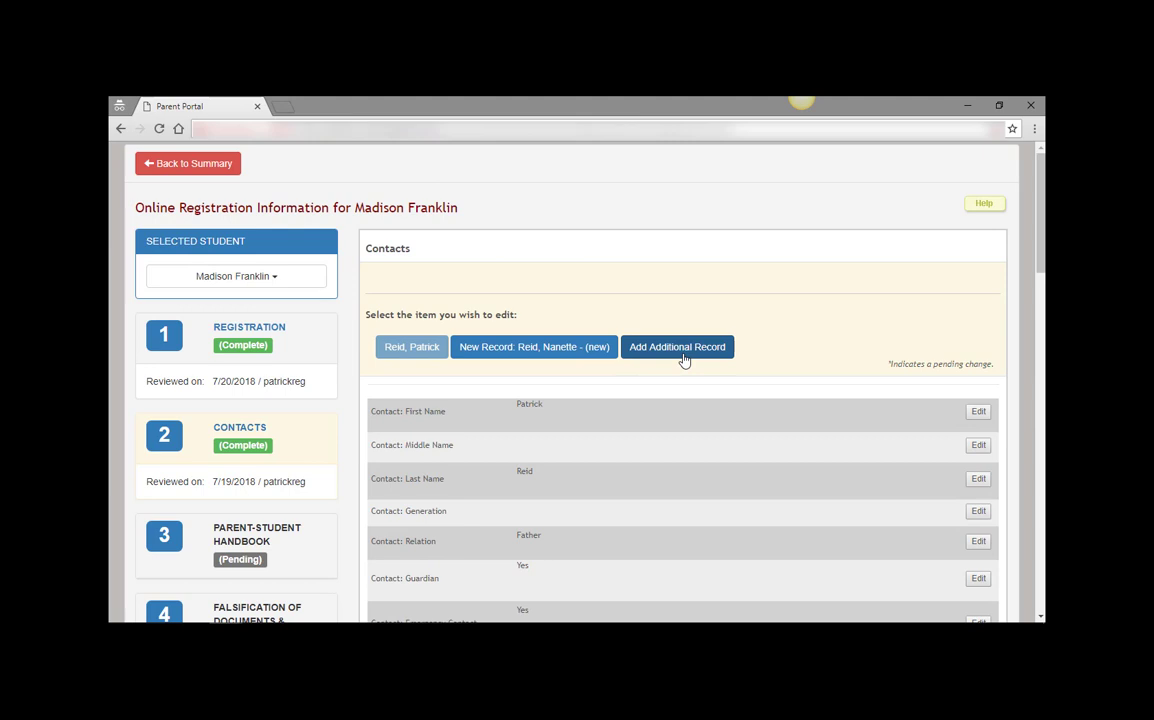
Step: Add a grandmother contact with address, cell phone, email and permission to transport the student
left_click(677, 347)
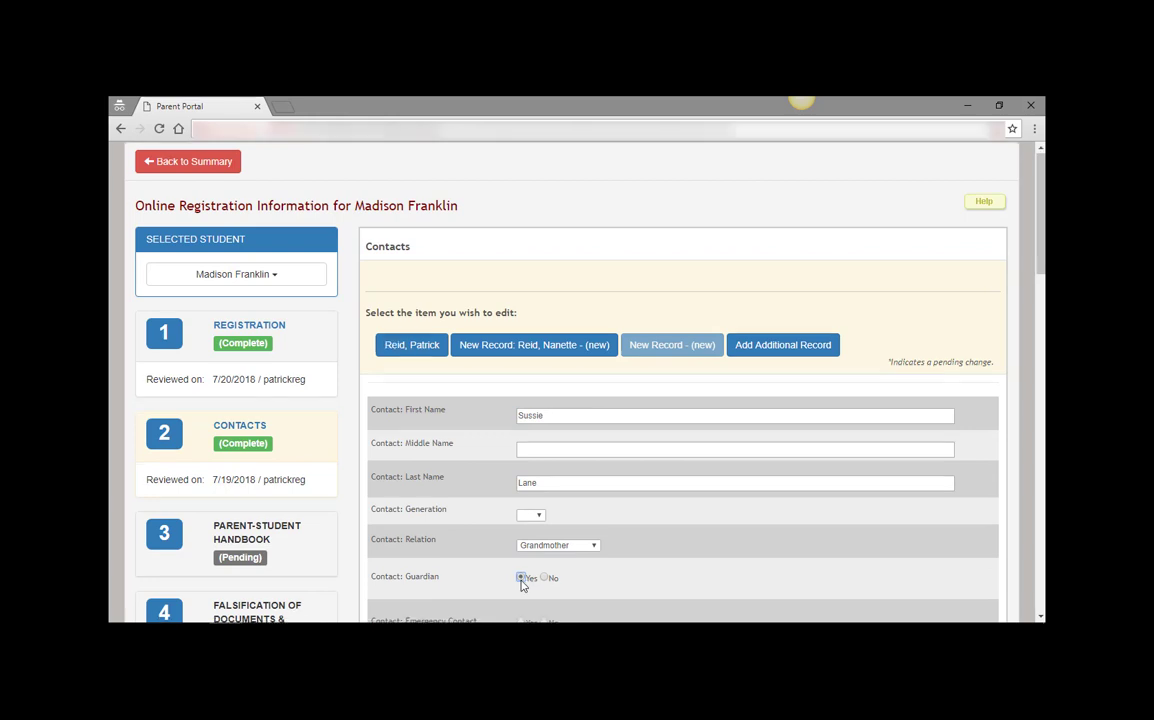
scroll("down", 3)
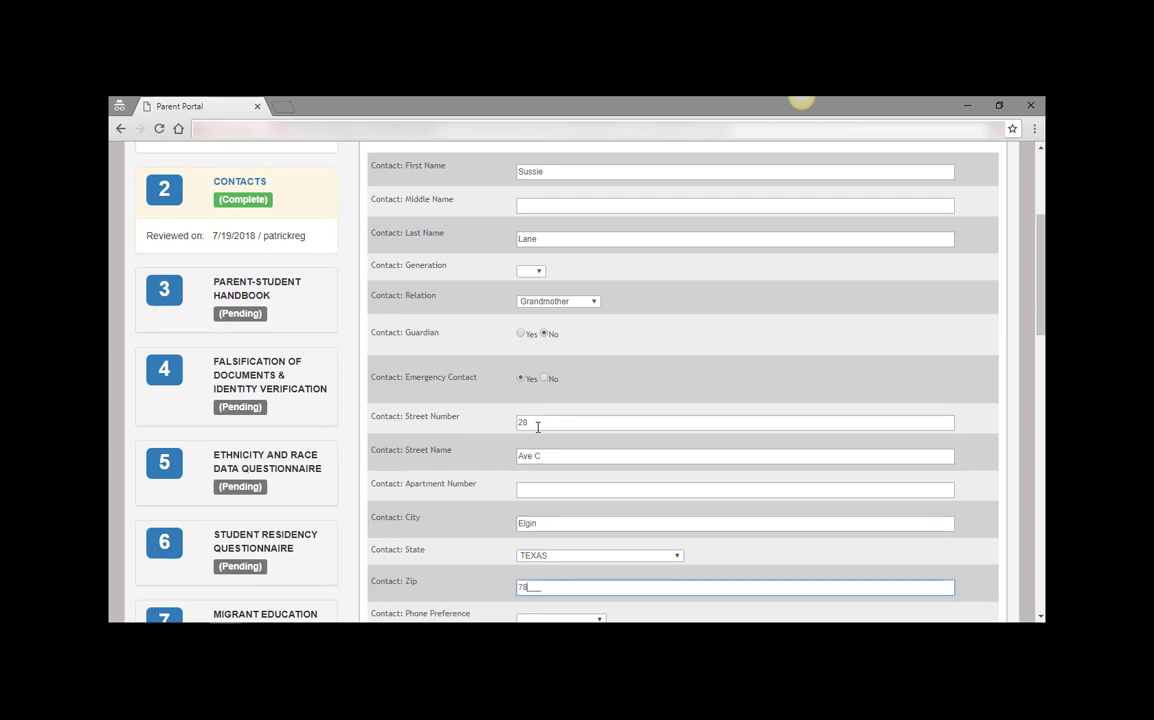
scroll("down", 3)
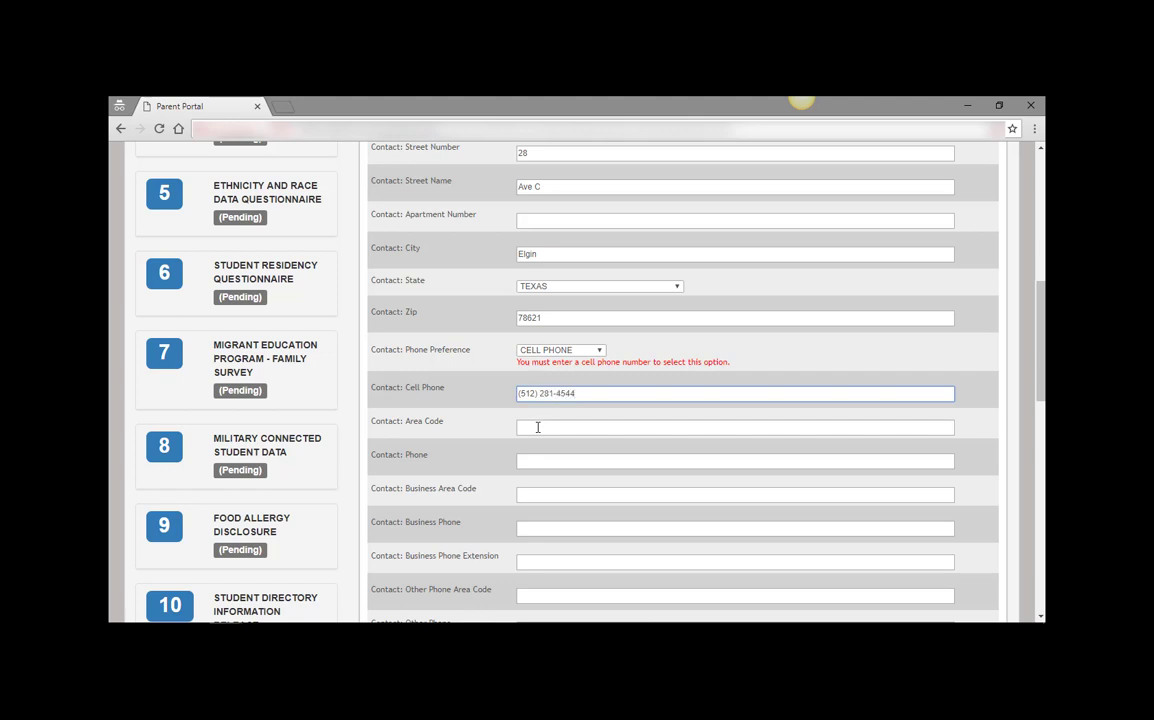
scroll("down", 3)
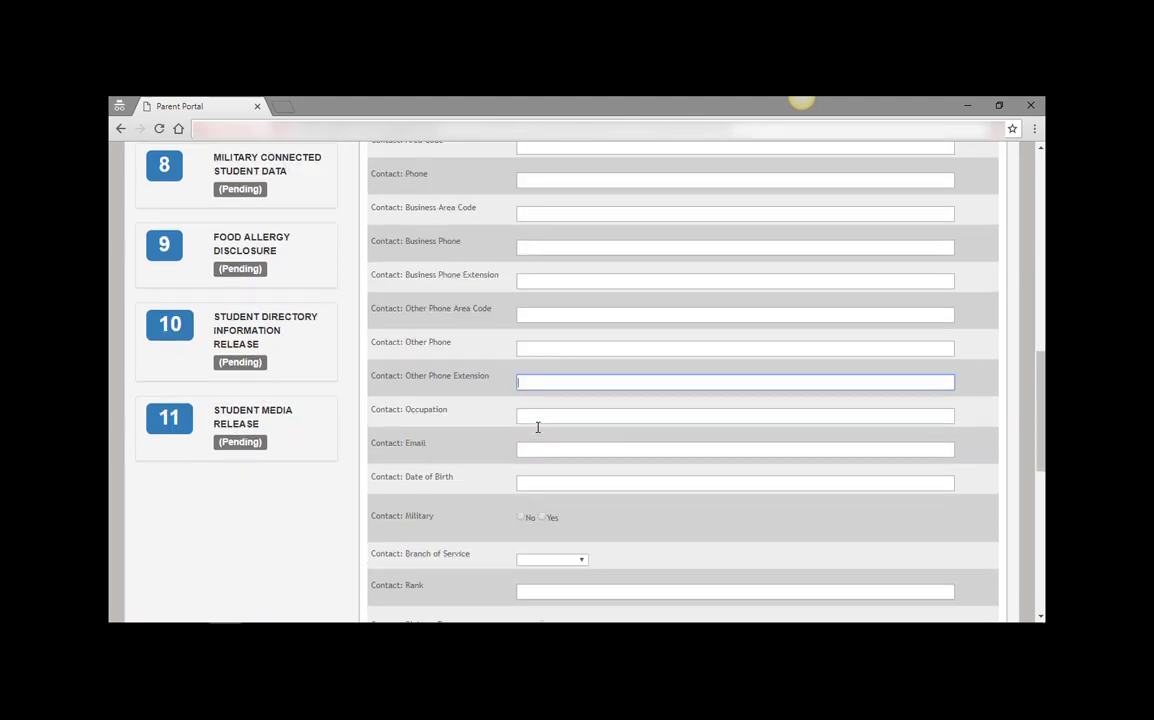
scroll("down", 3)
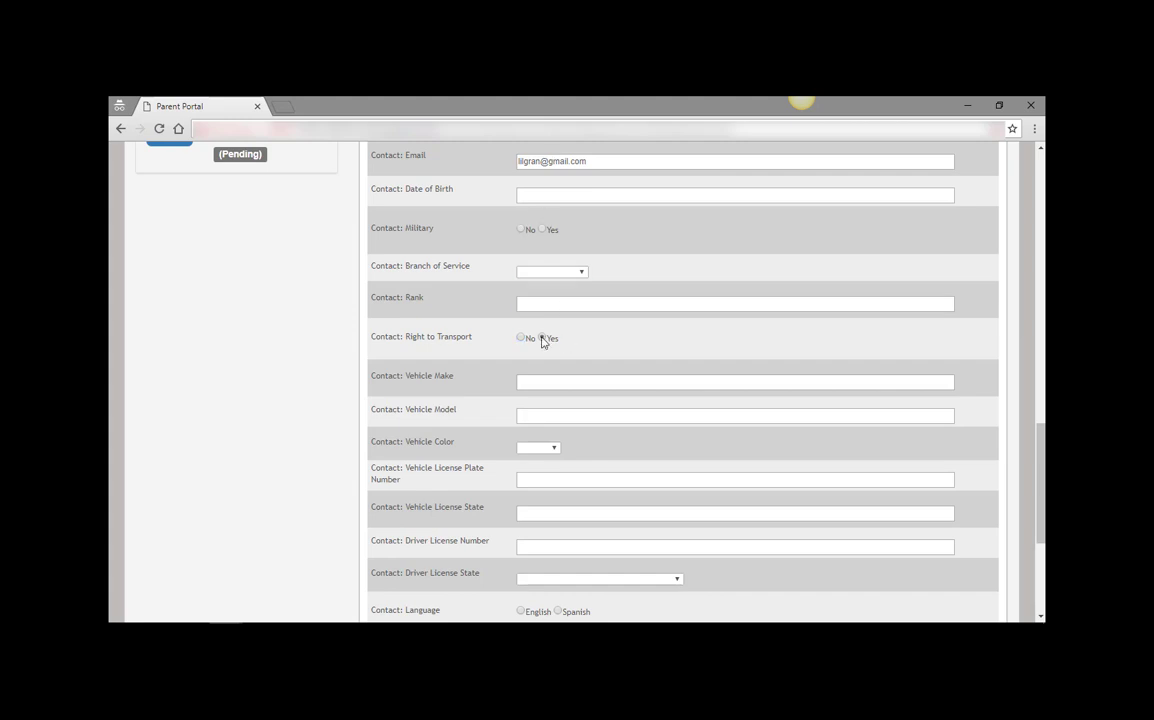
left_click(542, 337)
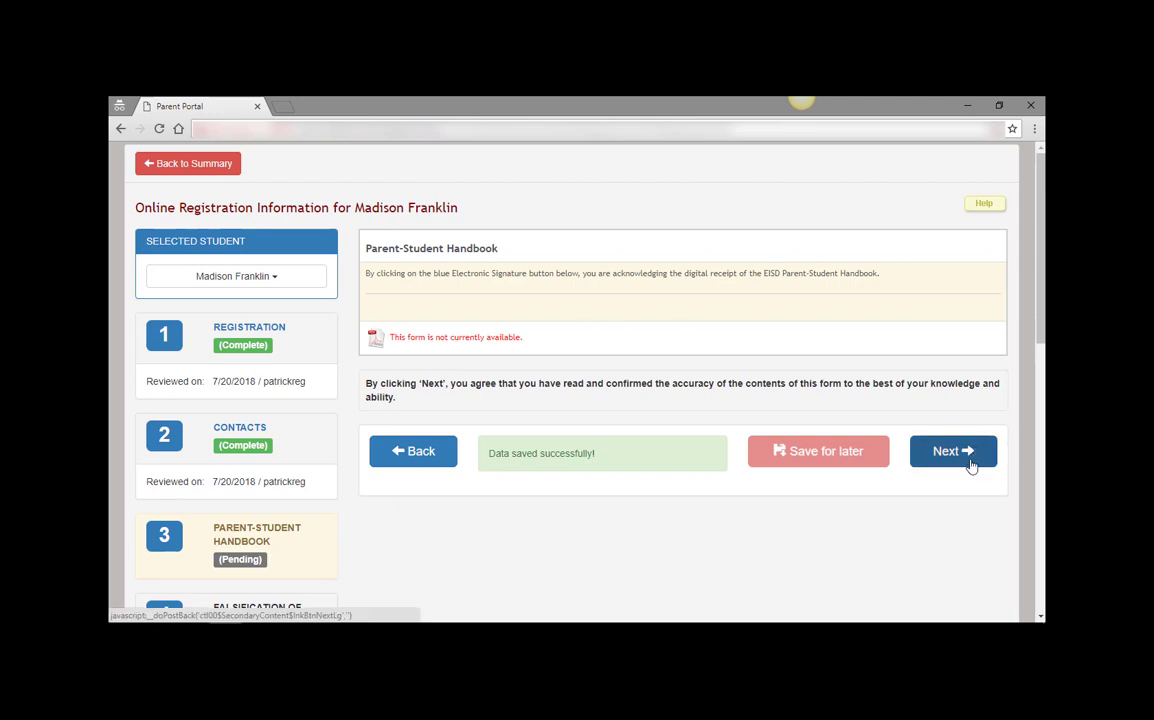
Step: Accept the handbook form and answer Not Hispanic/Latino, American Indian or Alaska Native, and White
left_click(951, 451)
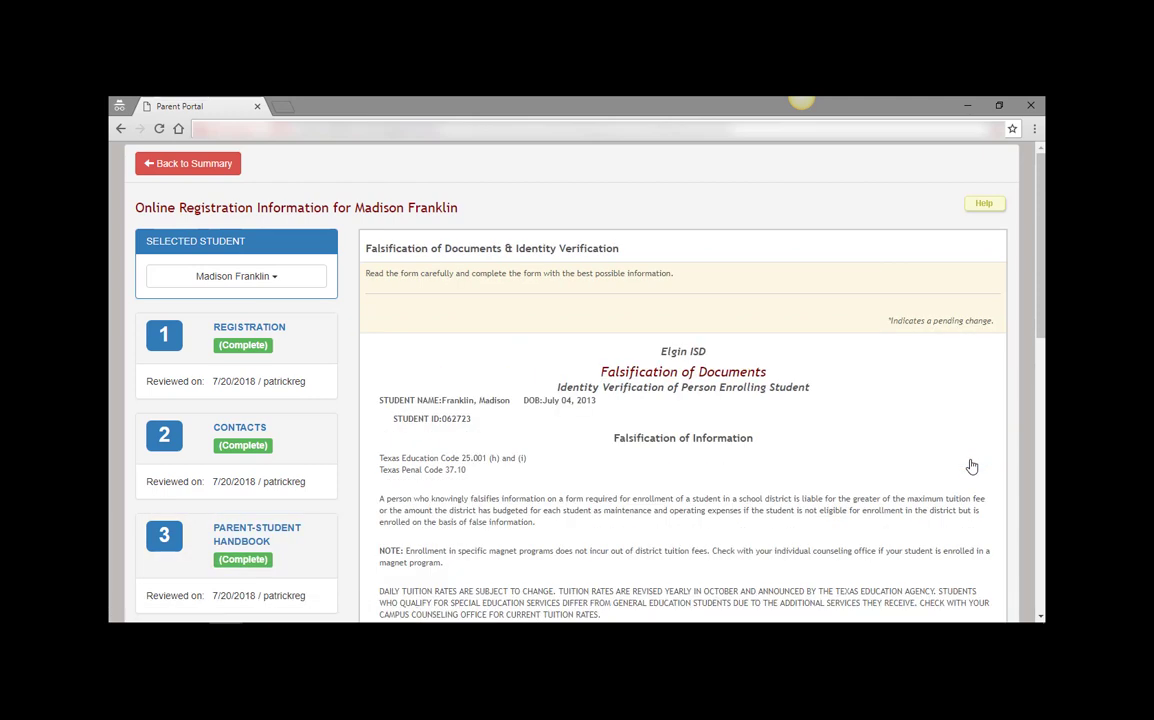
scroll("down", 3)
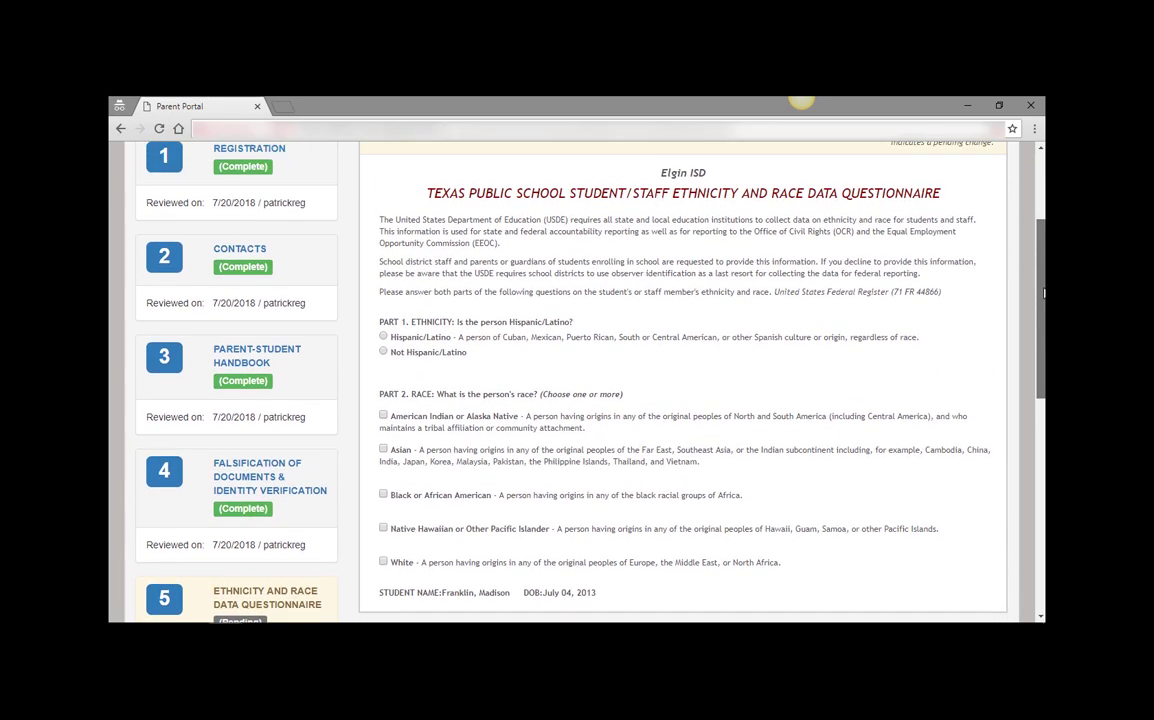
left_click(383, 351)
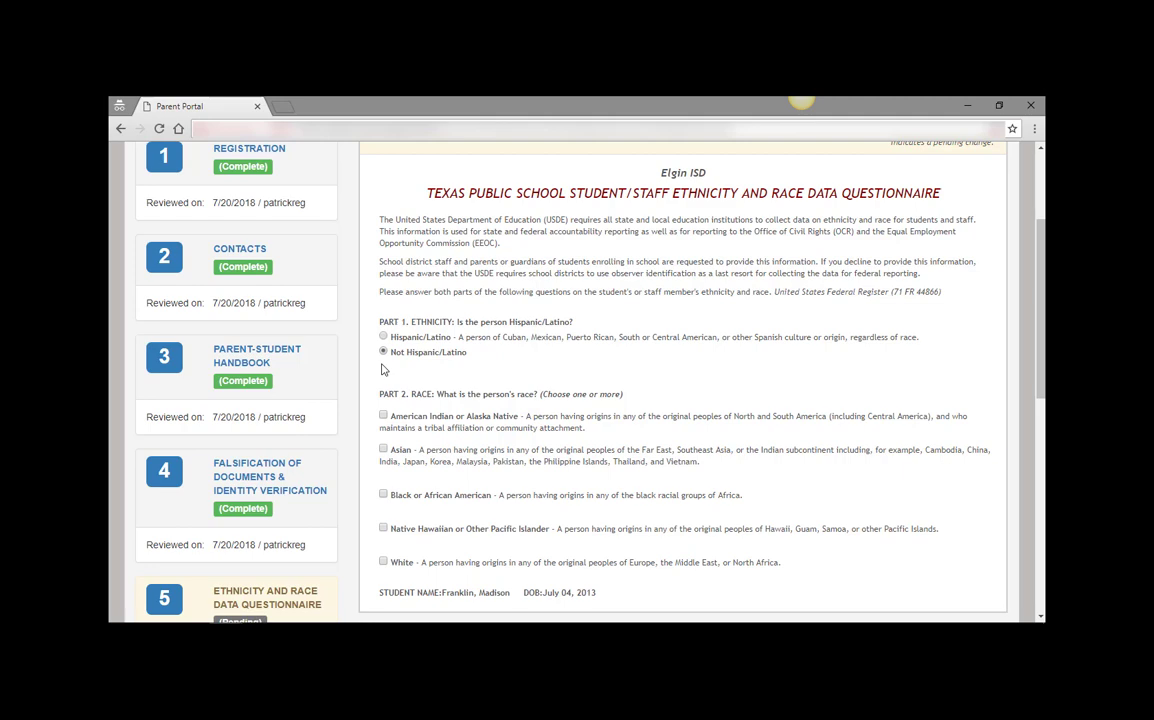
left_click(383, 414)
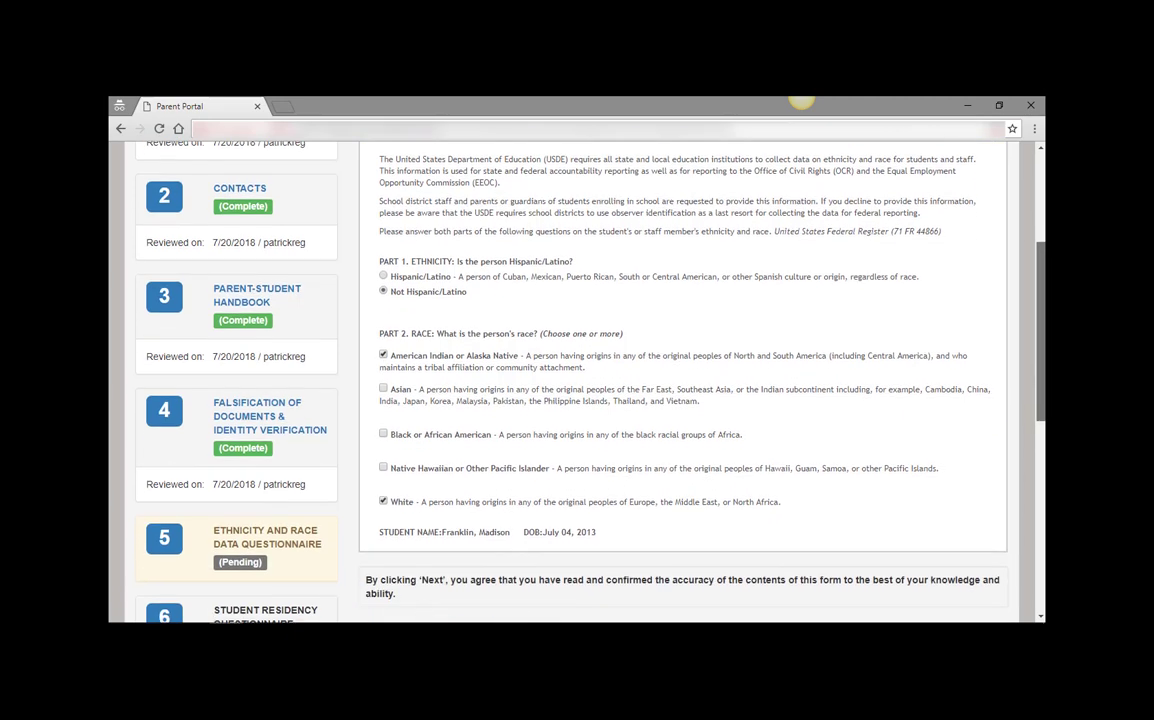
left_click(817, 373)
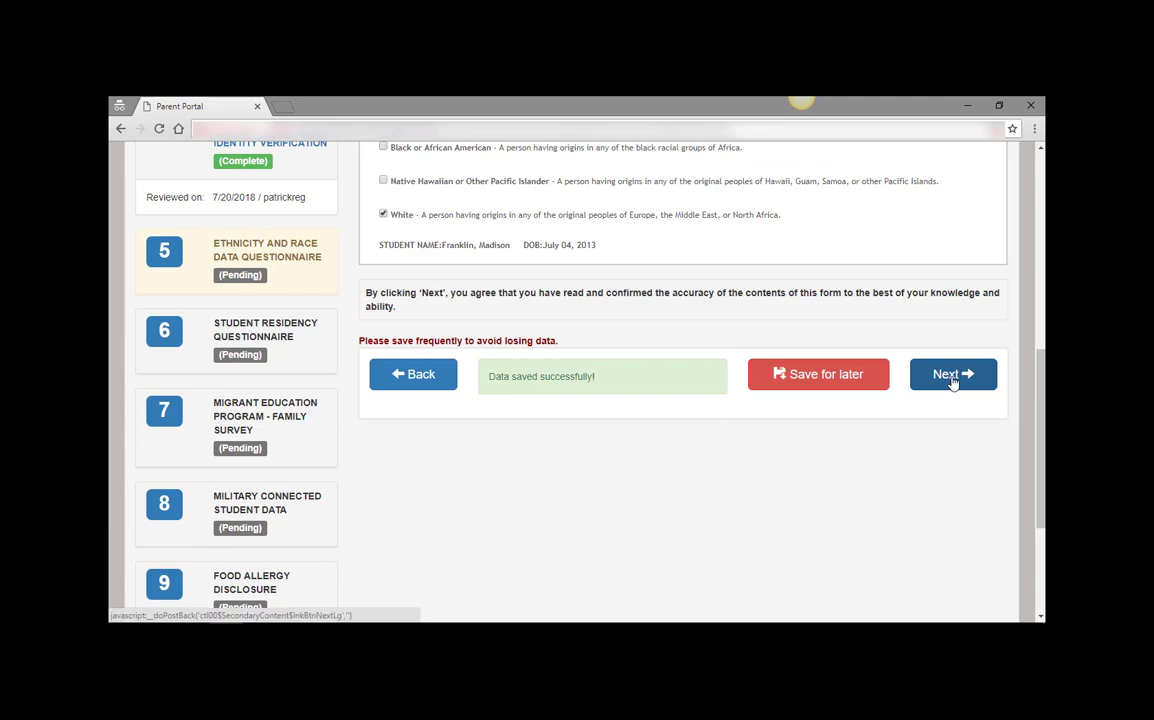
Step: Save the ethnicity form and submit the residency questionnaire with No to both housing questions
left_click(952, 373)
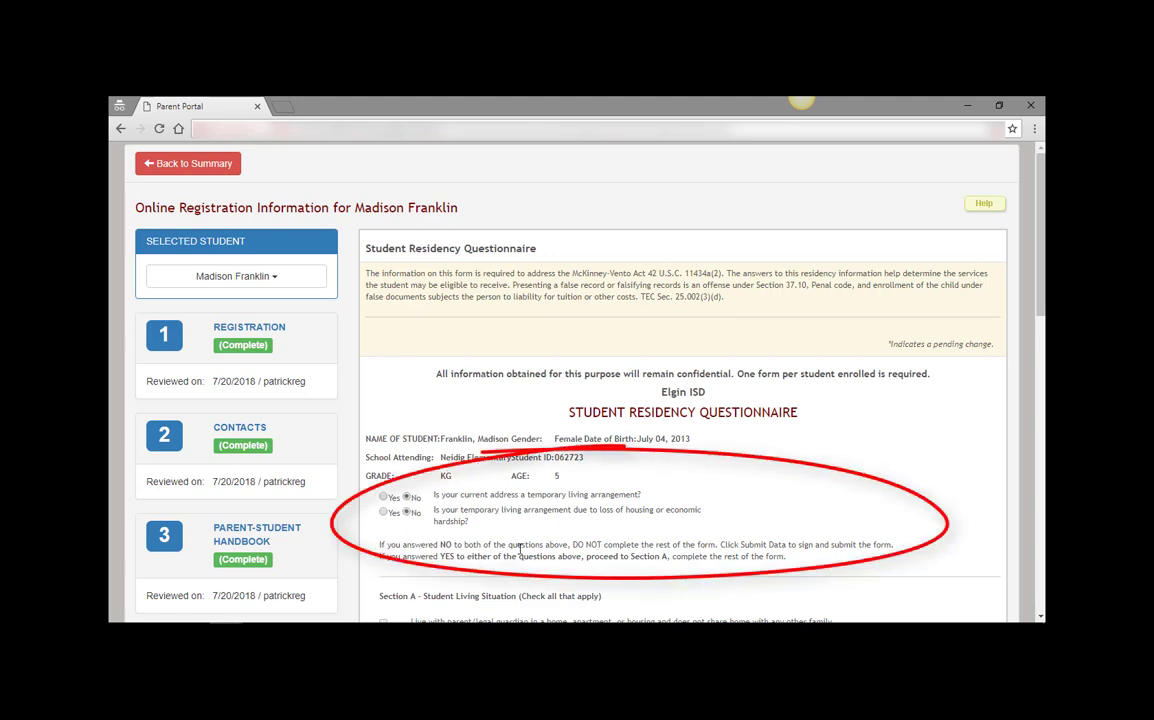
mouse_move(817, 452)
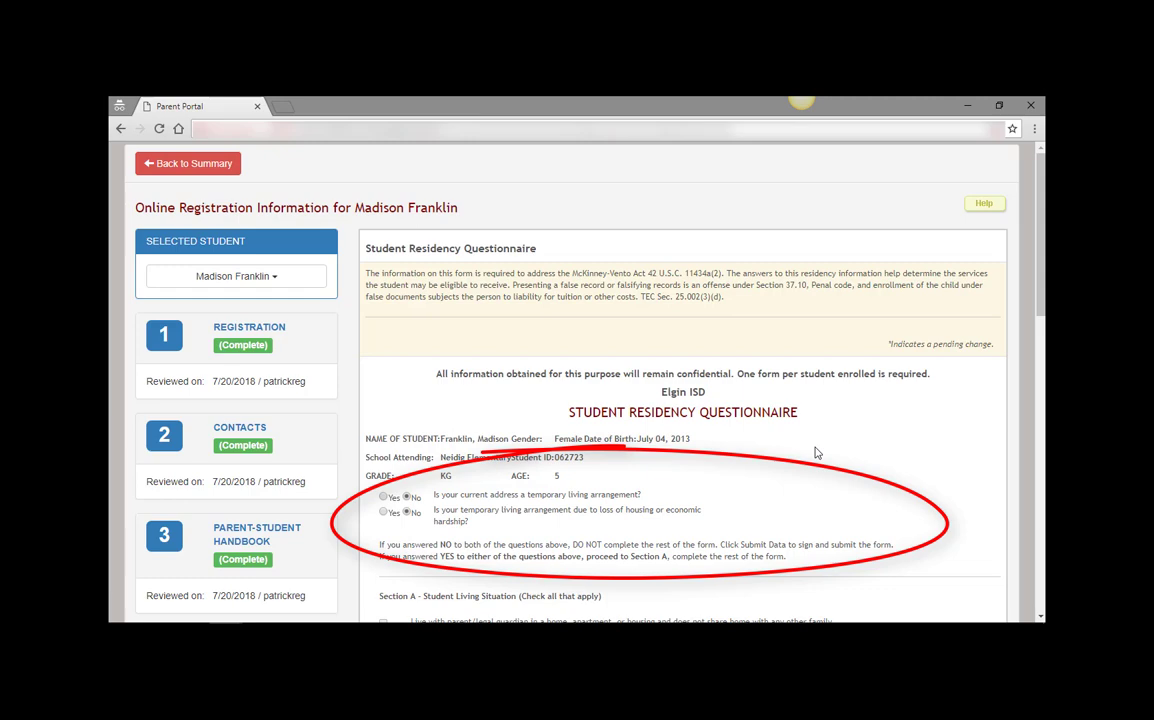
scroll("down", 3)
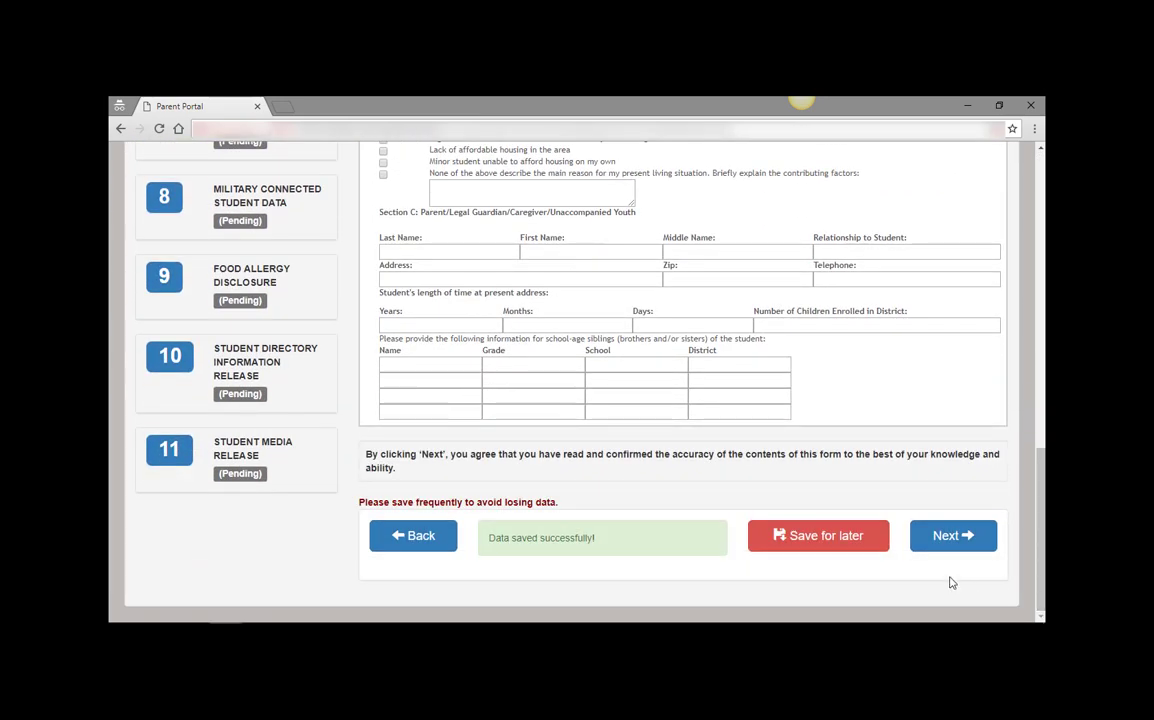
left_click(952, 535)
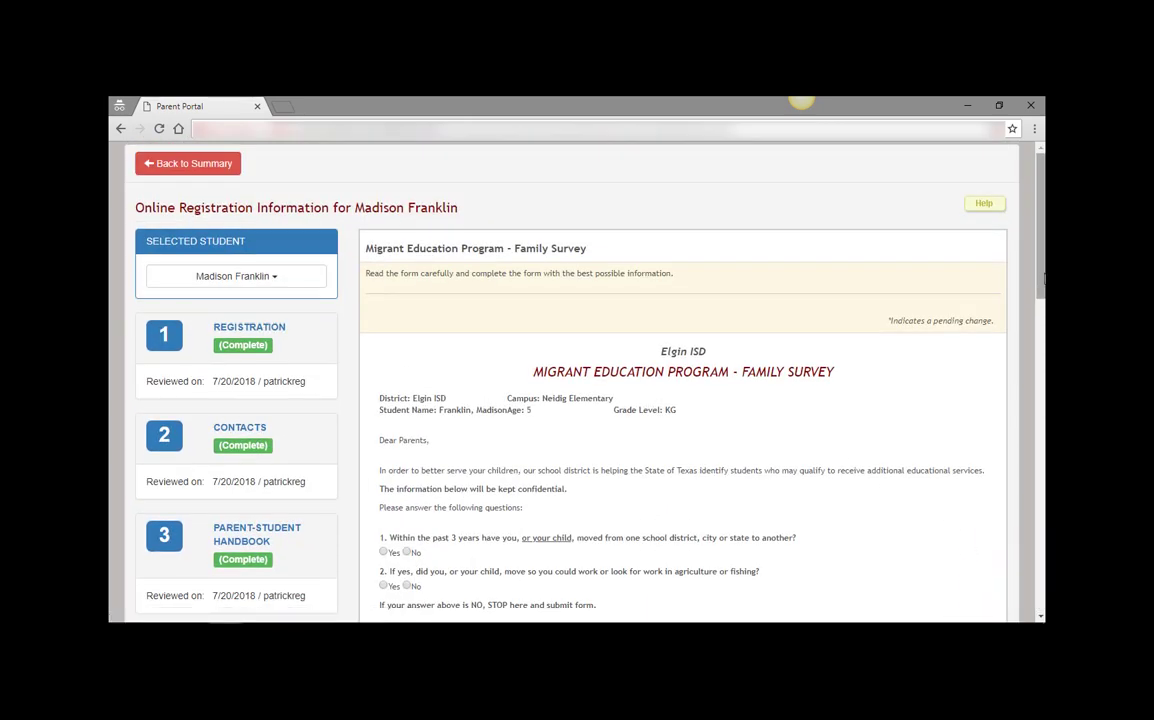
Step: Answer No to both migrant survey questions and None of the above on the military form
scroll("down", 3)
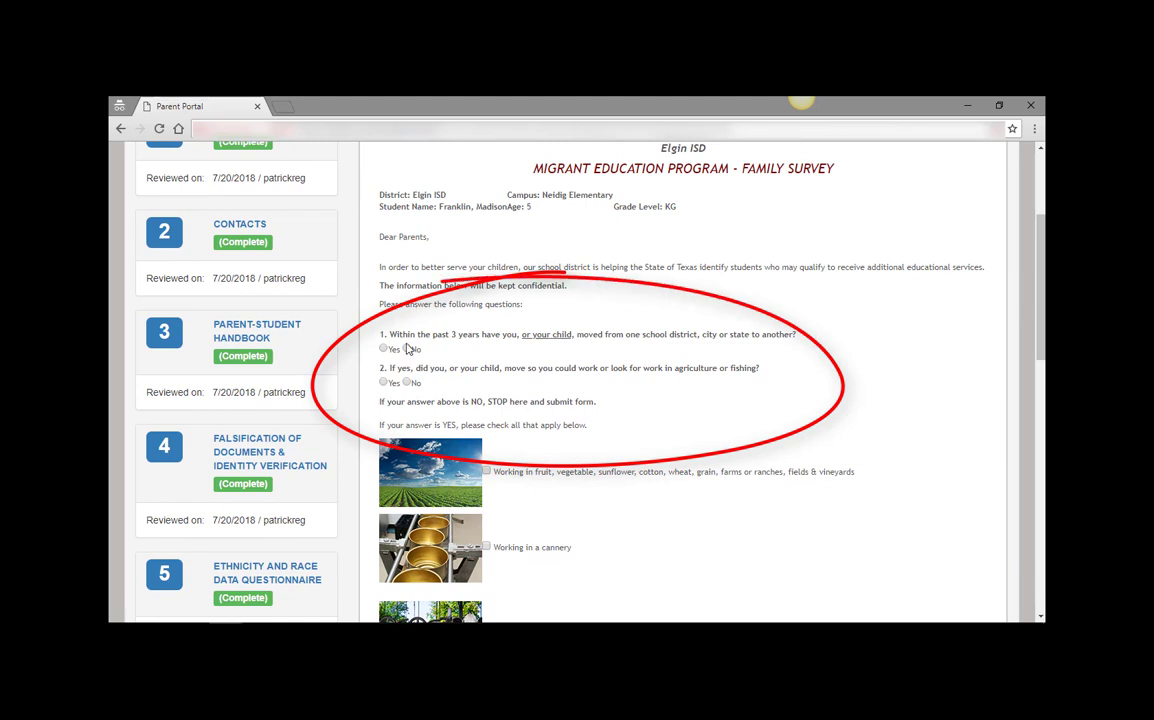
left_click(406, 348)
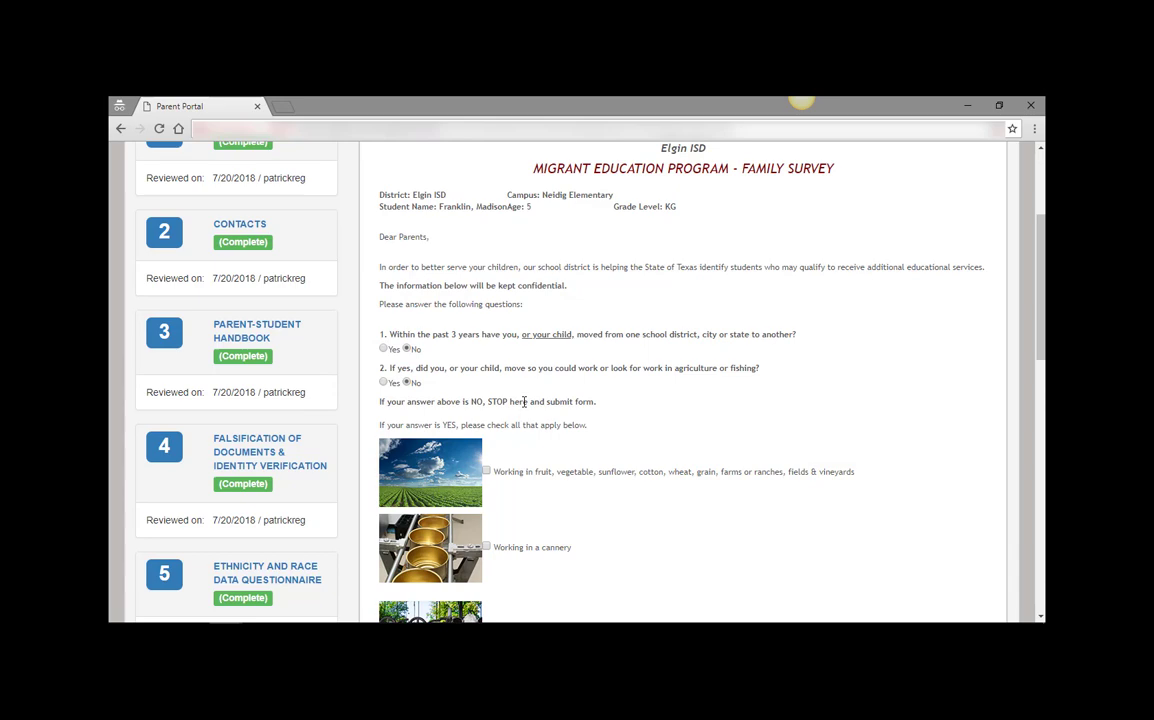
scroll("down", 3)
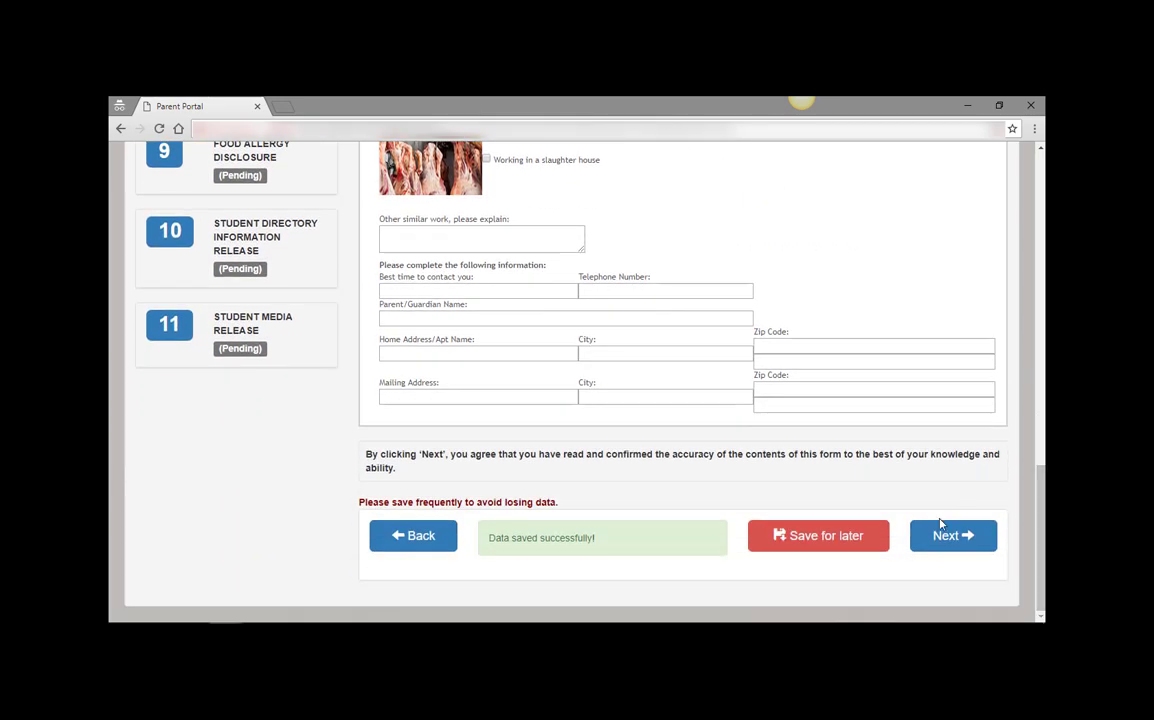
left_click(945, 535)
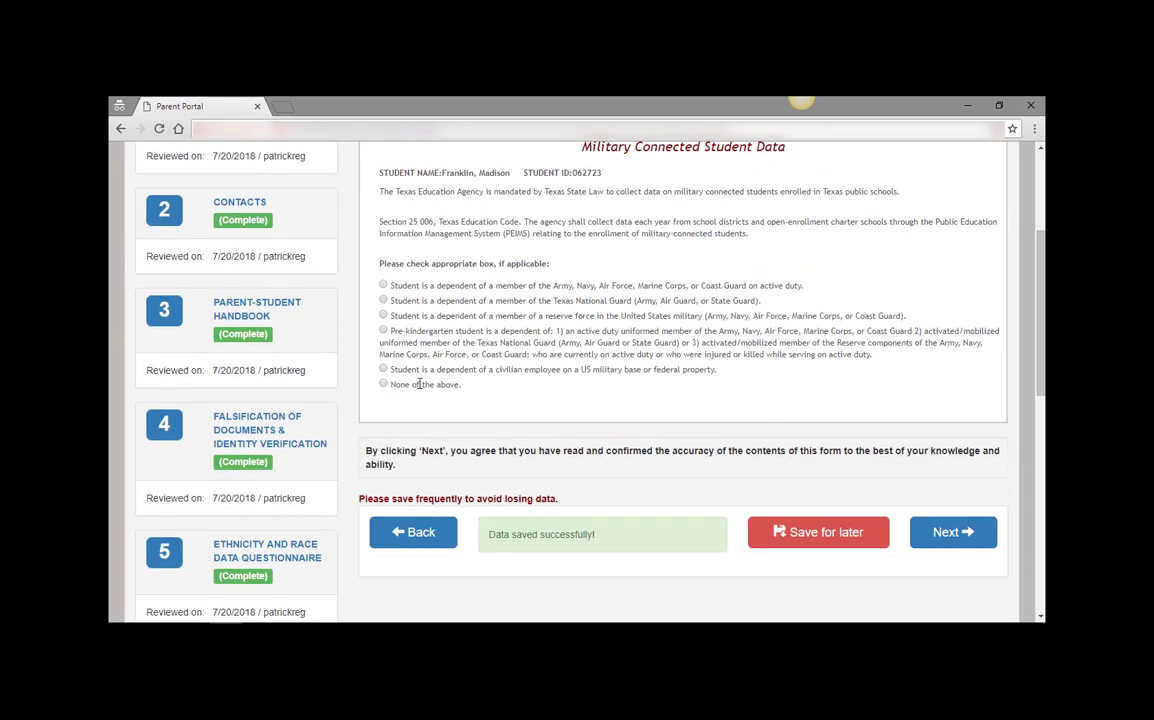
left_click(383, 385)
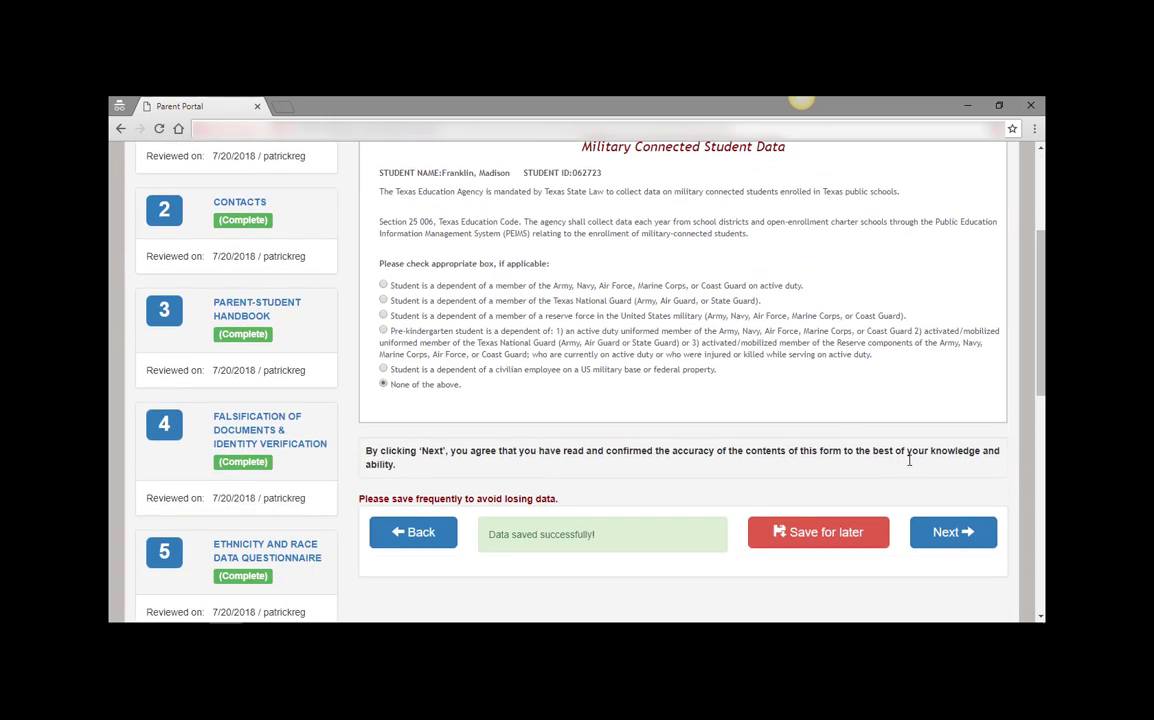
left_click(952, 531)
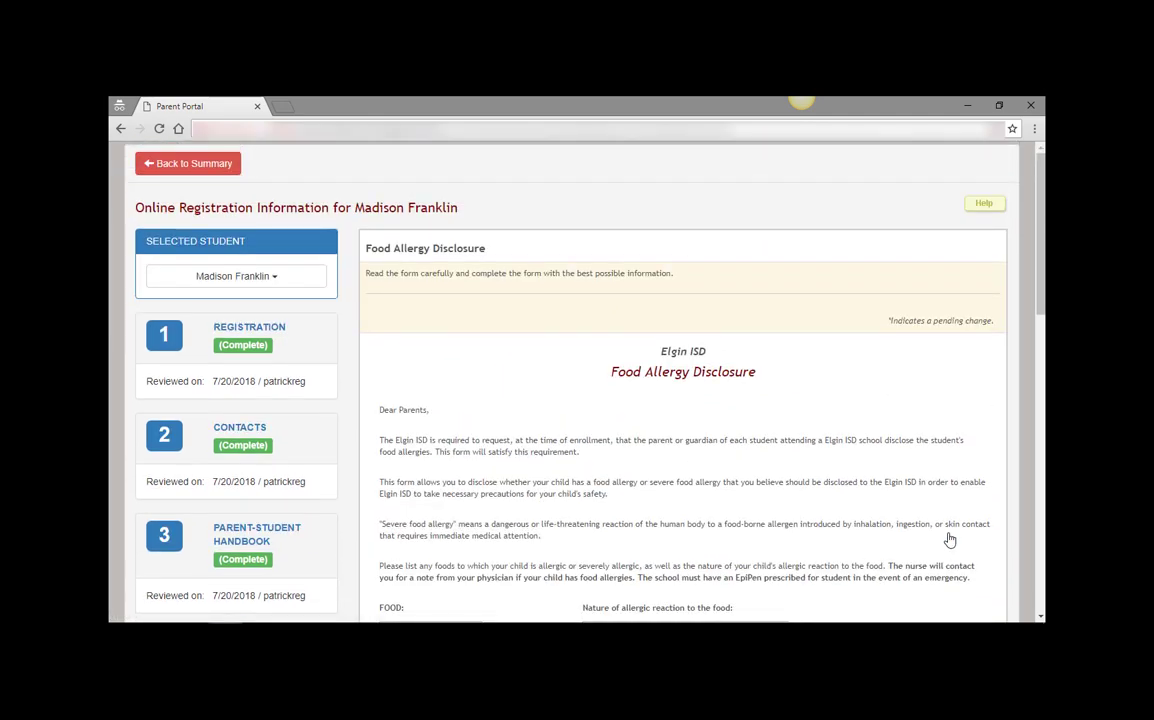
scroll("down", 3)
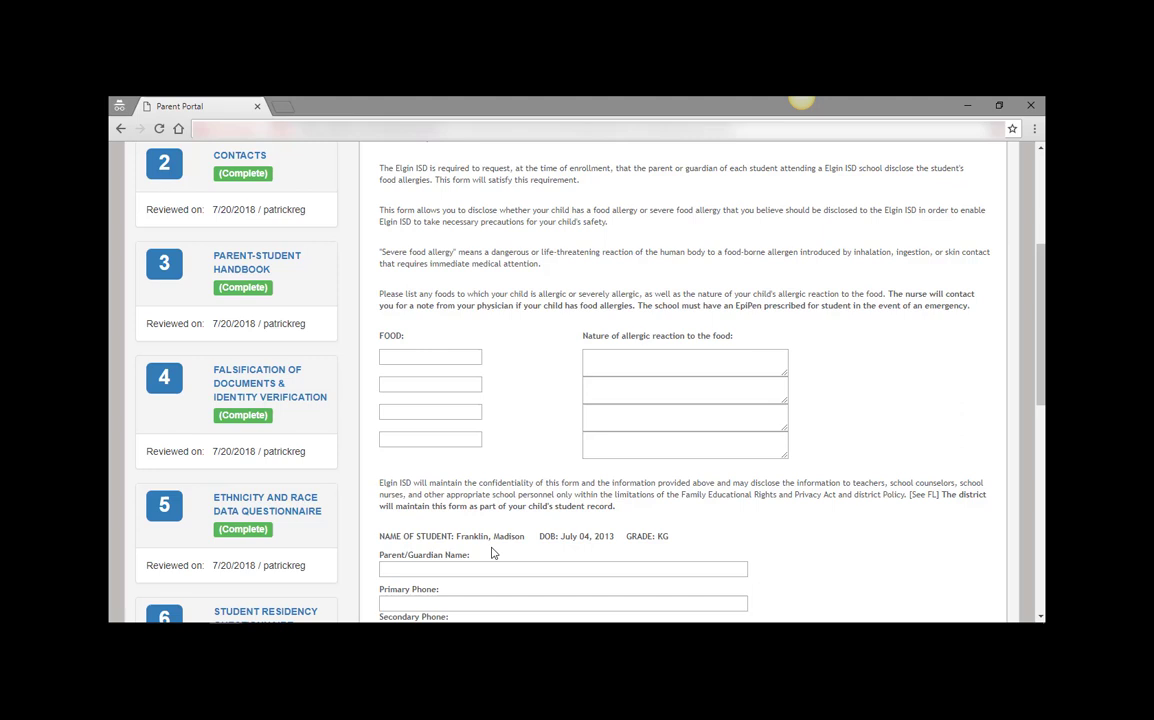
type("Pat")
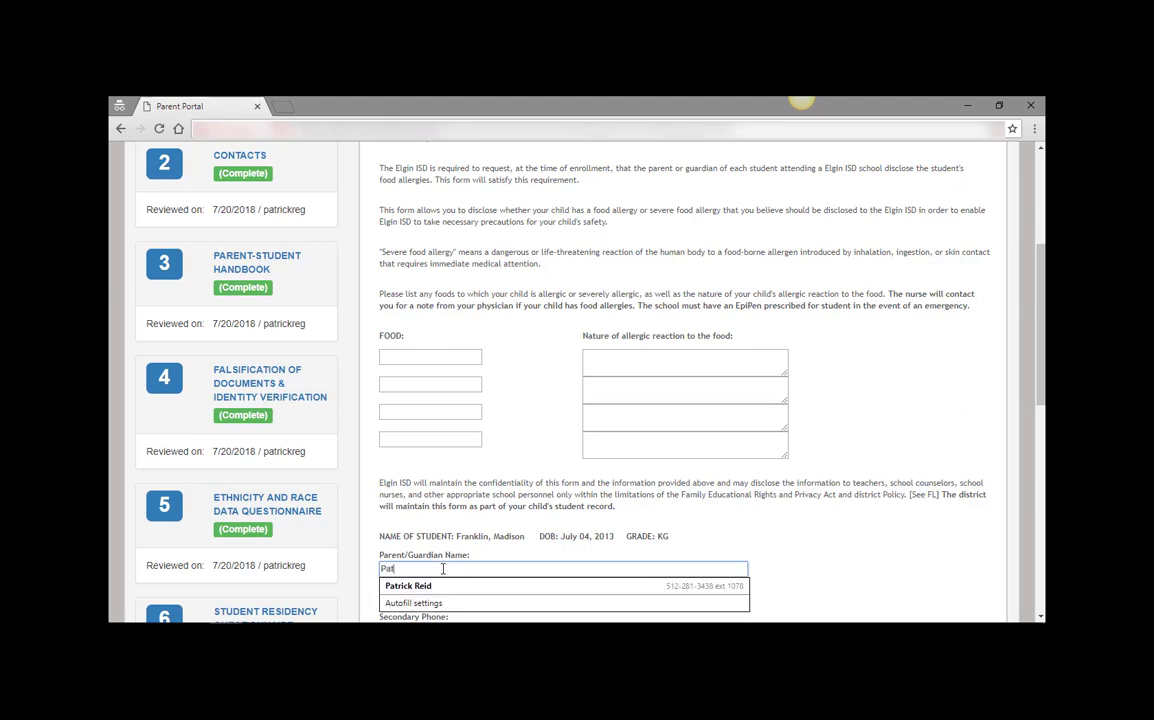
left_click(409, 585)
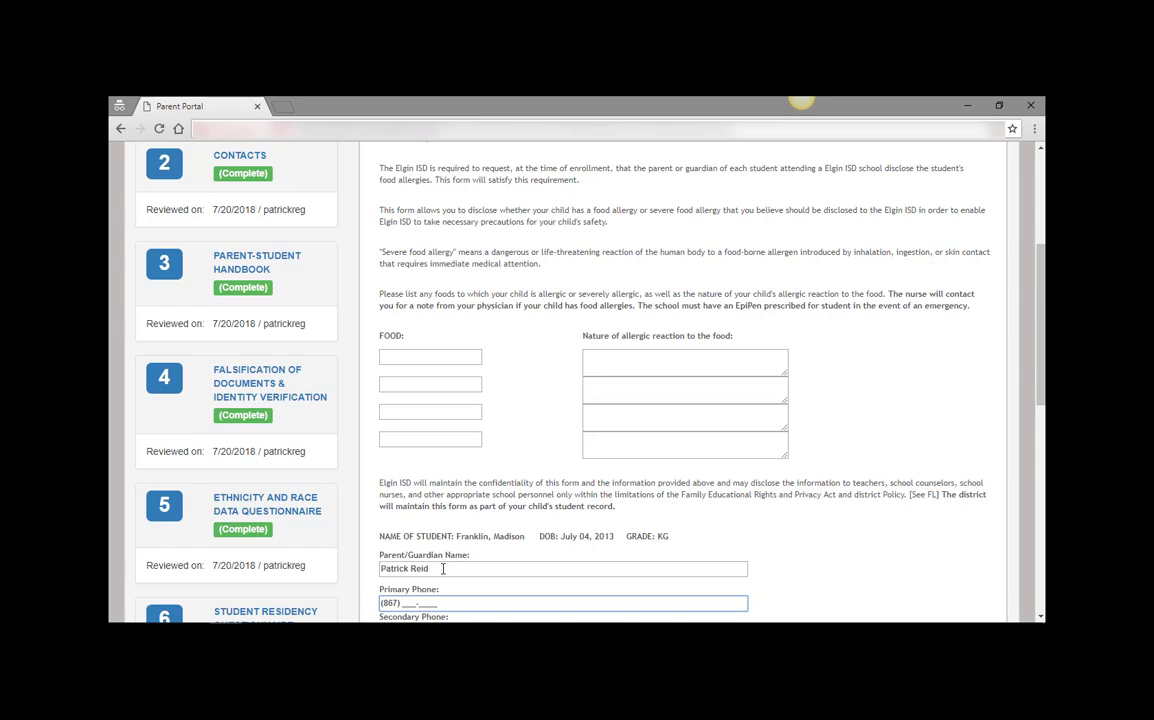
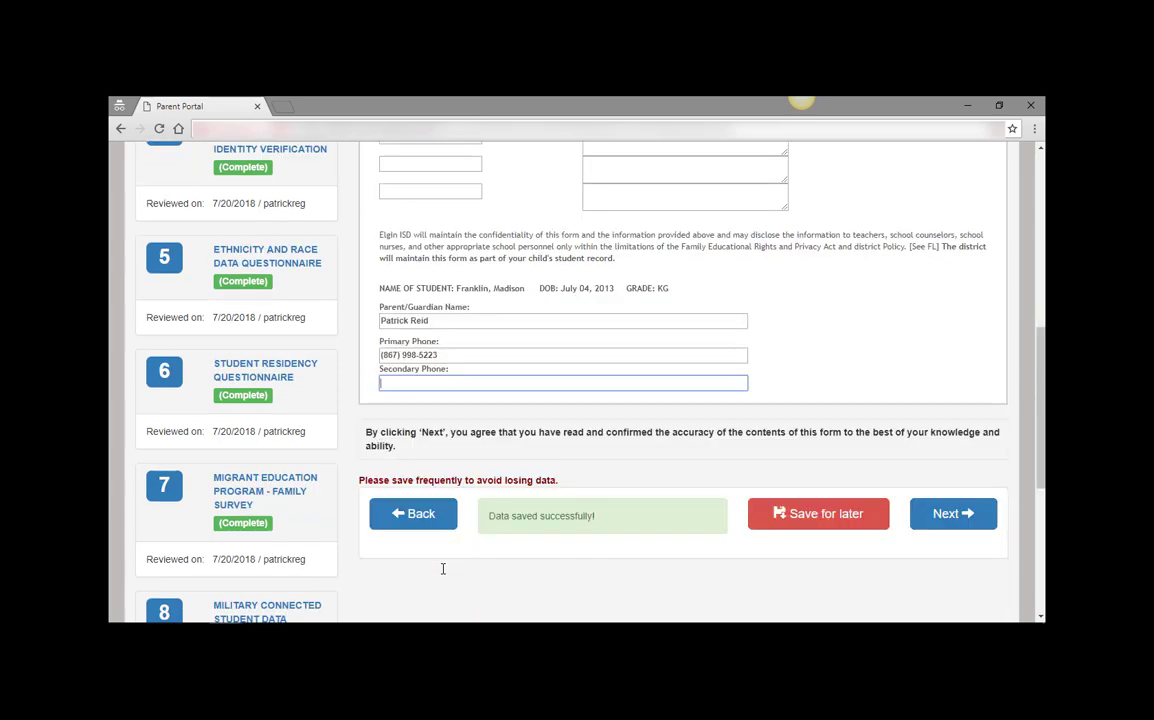
left_click(951, 513)
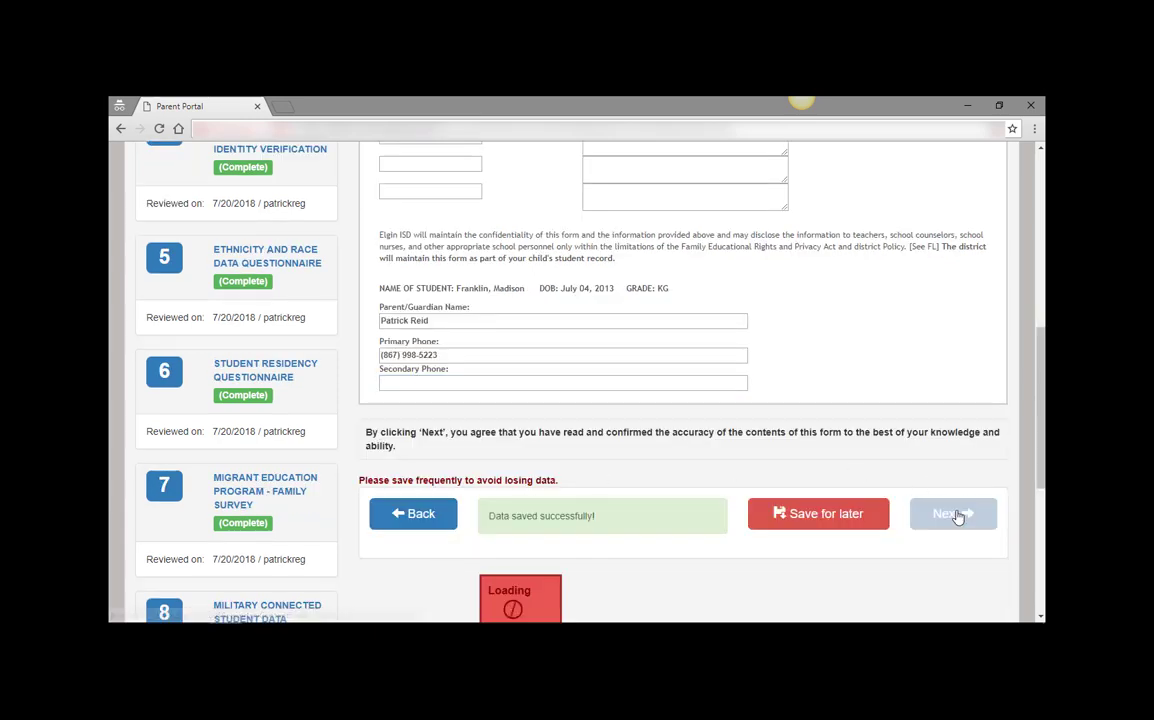
Step: Open the directory release form and answer Yes to the district publication permission question
left_click(948, 513)
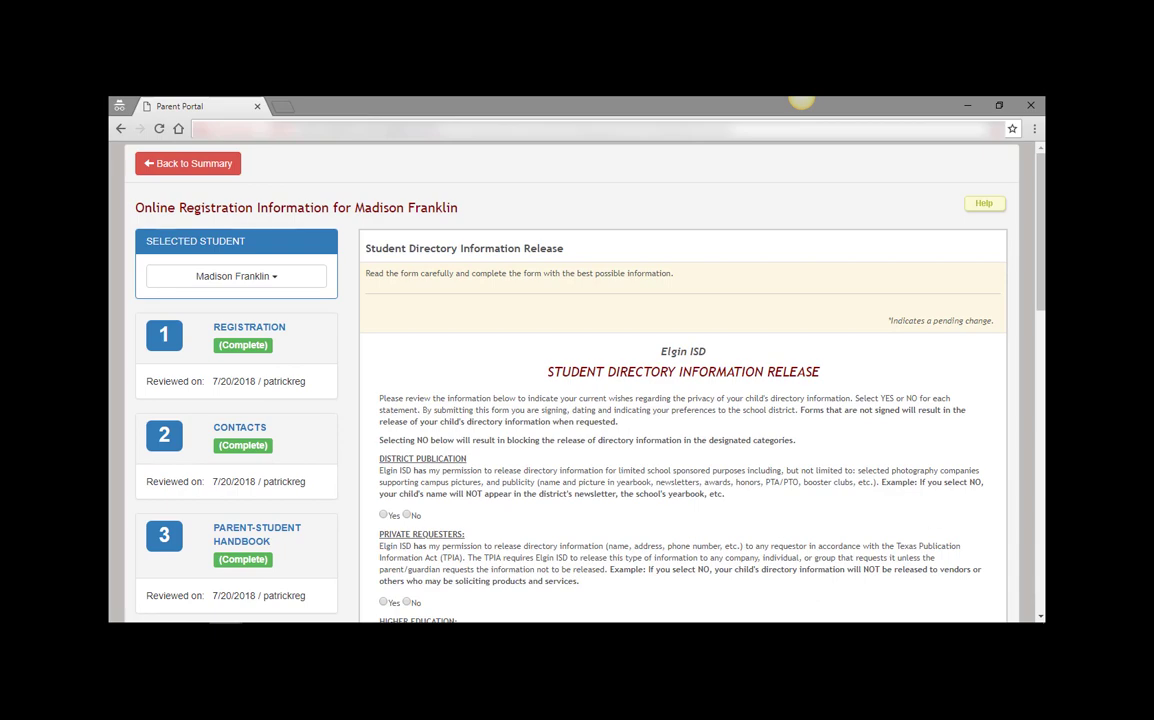
scroll("down", 3)
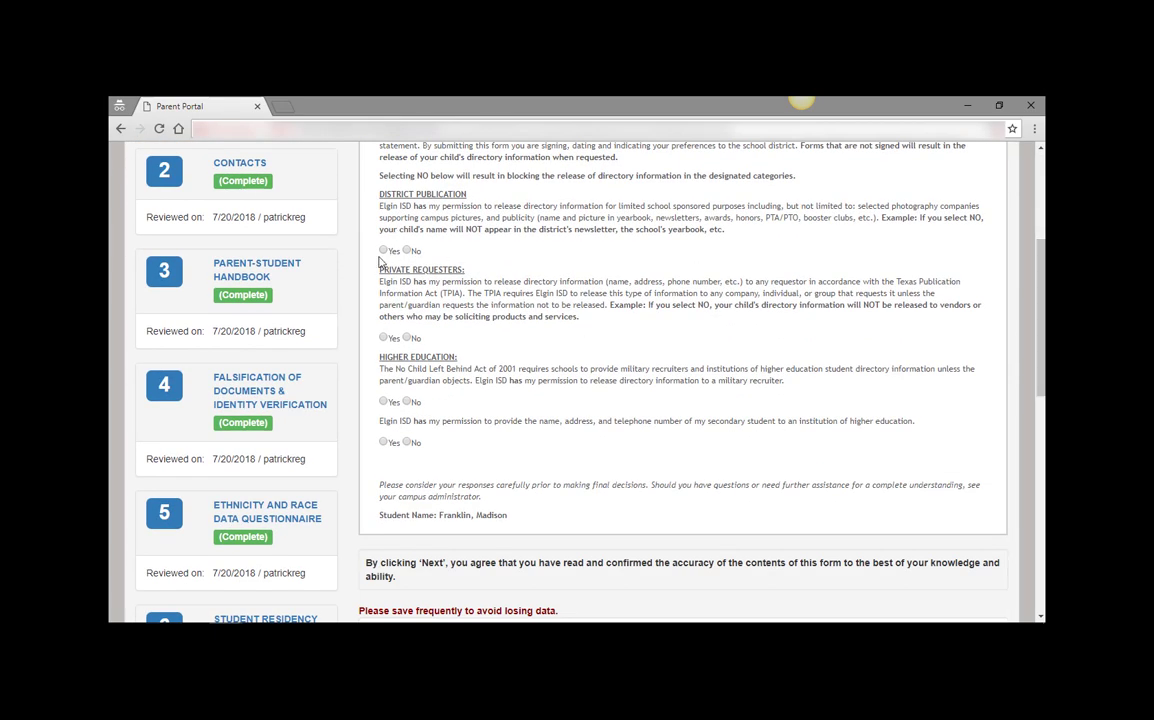
left_click(383, 250)
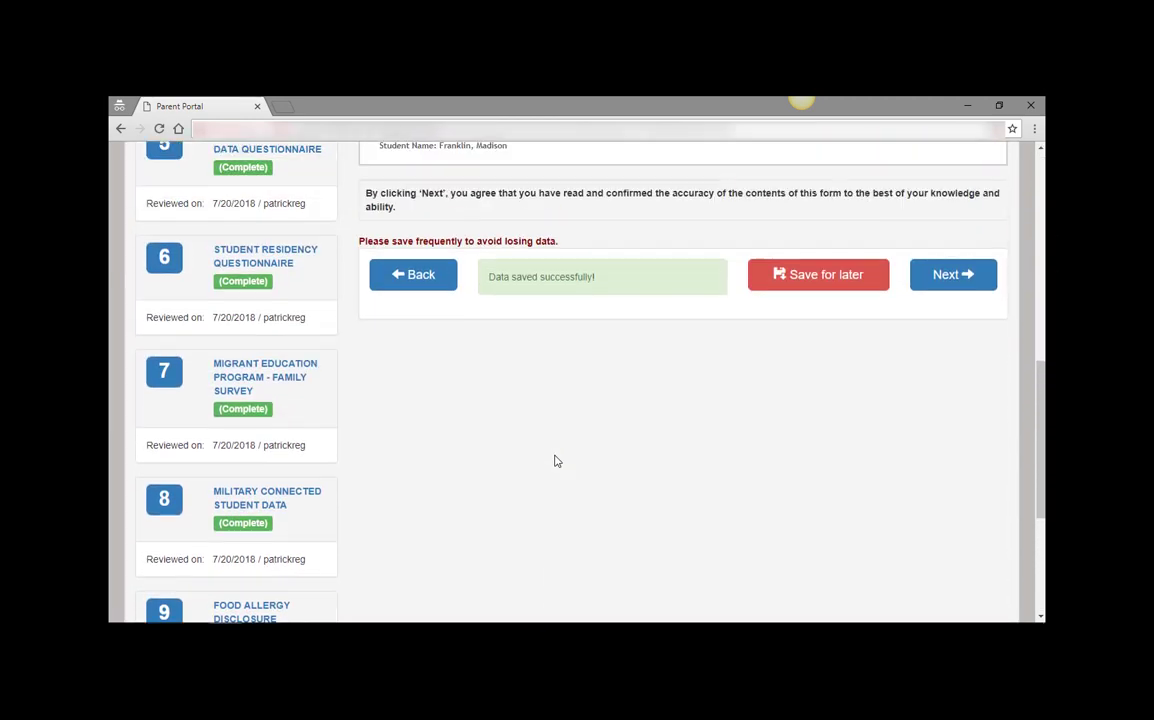
scroll("up", 3)
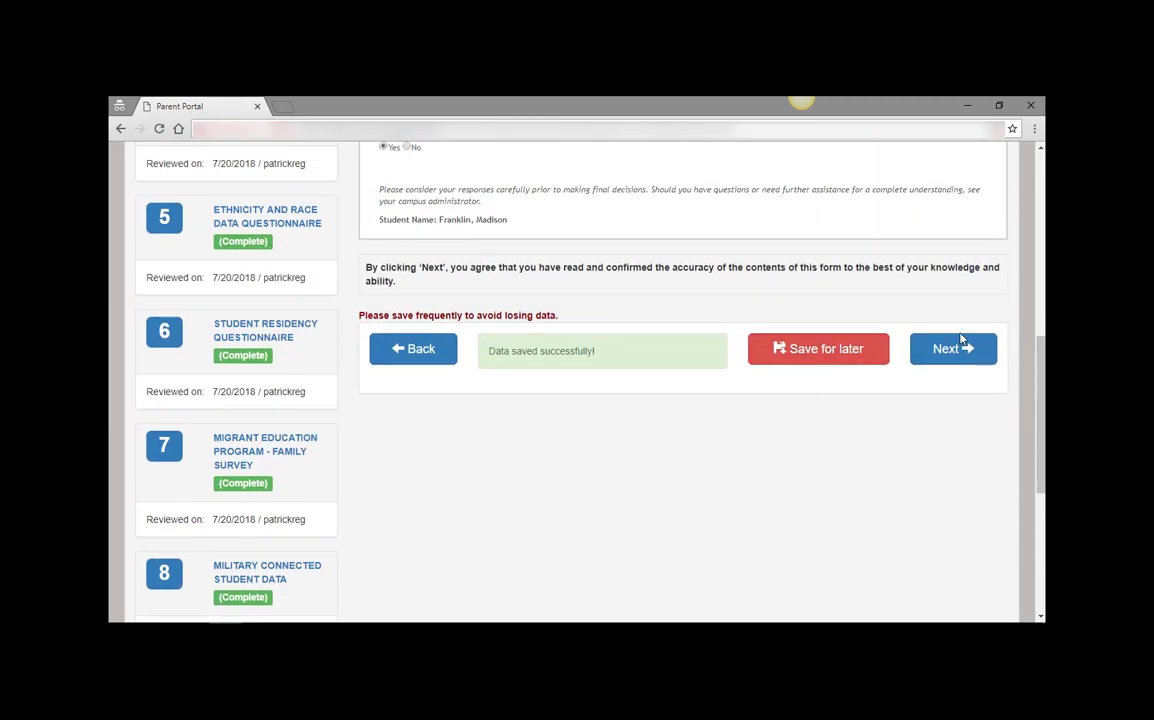
Step: Save the directory release form and grant Yes for media publicity permission
left_click(948, 348)
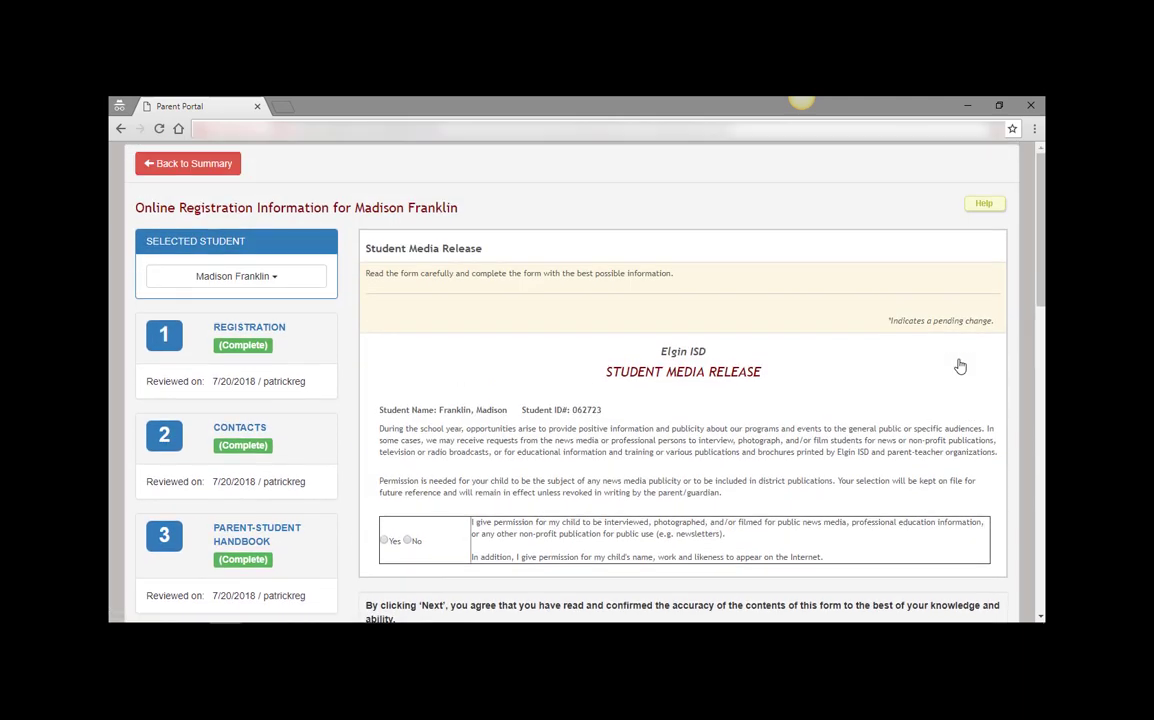
mouse_move(502, 518)
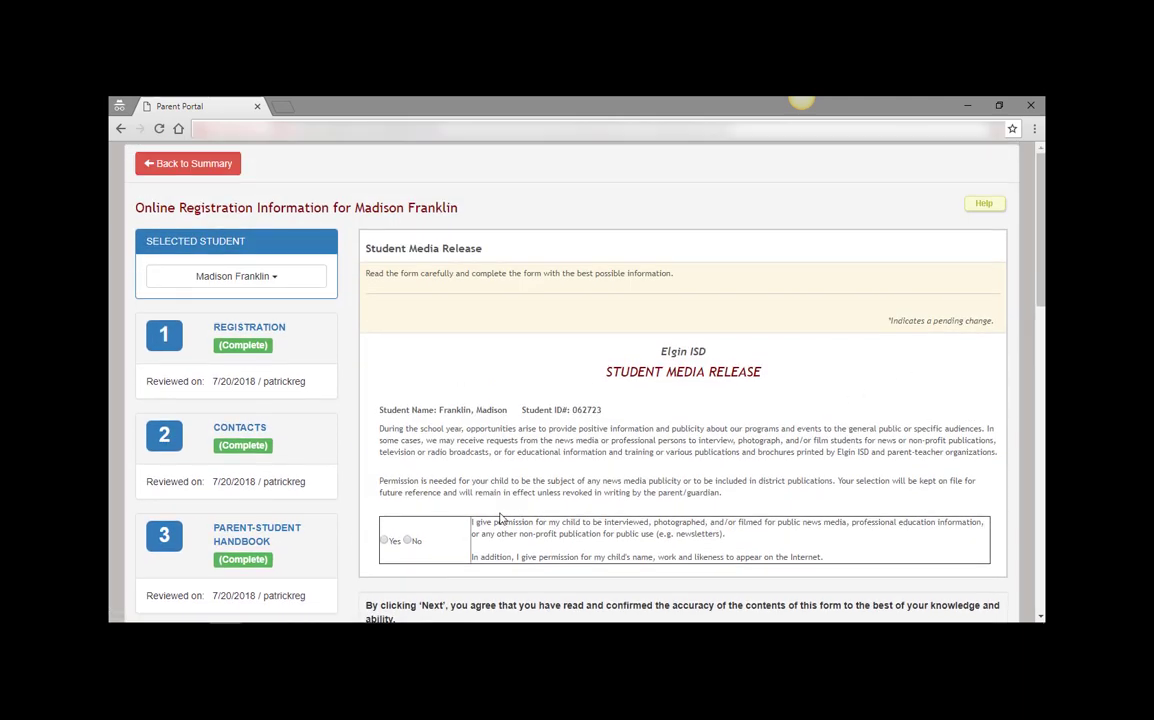
mouse_move(840, 536)
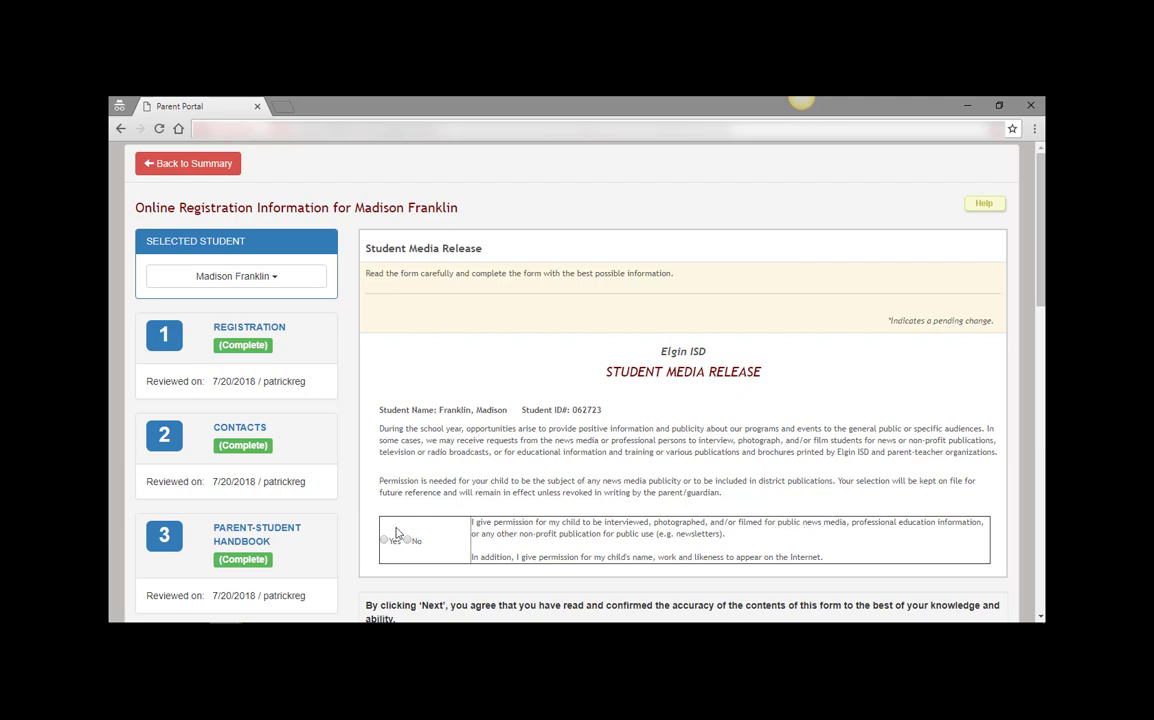
left_click(384, 540)
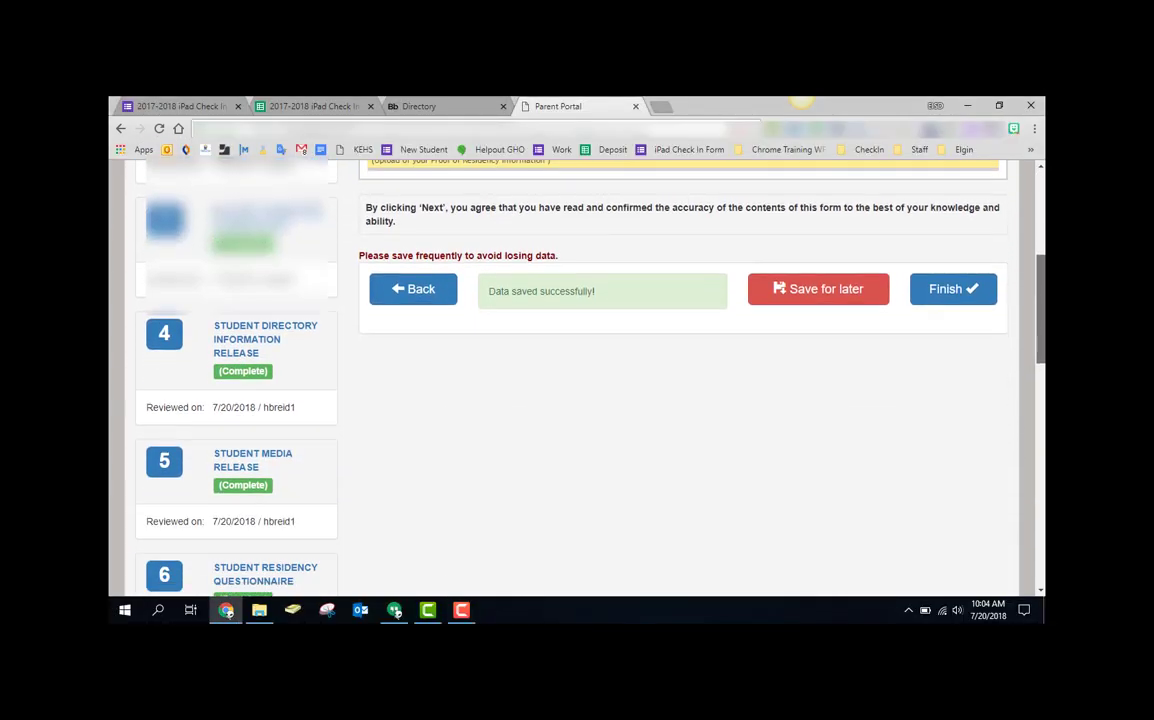
Step: Review the Student Code of Conduct and advance to Upload Proof of Residency
scroll("down", 3)
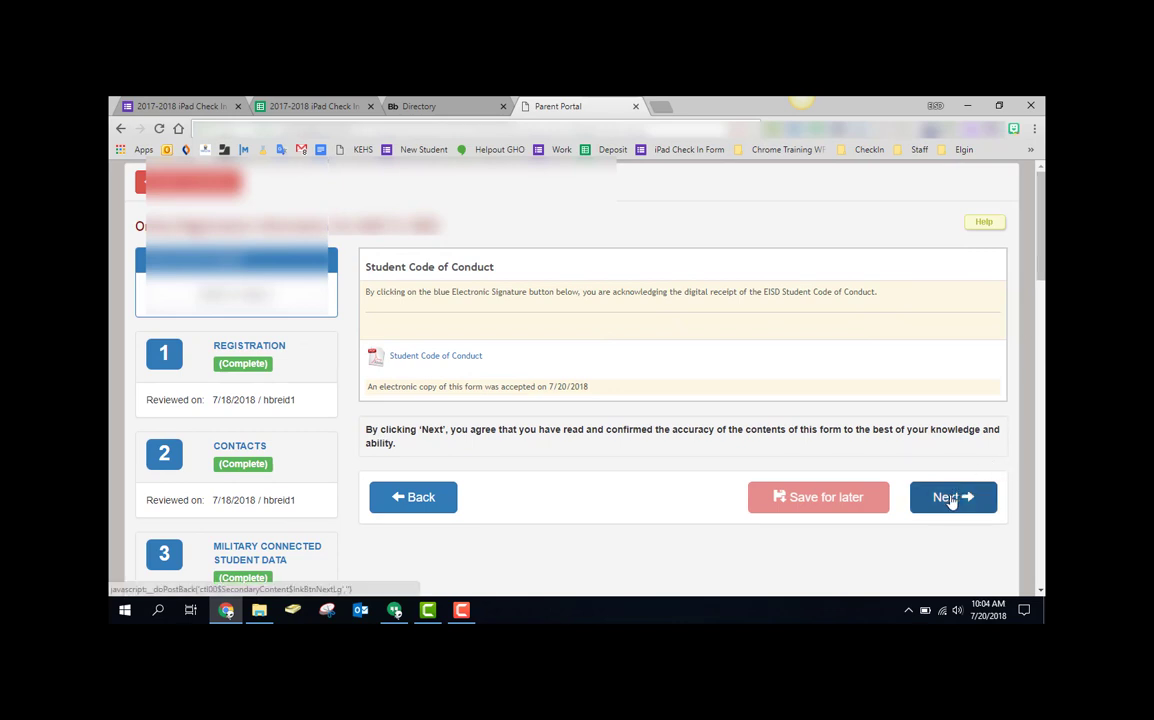
left_click(951, 497)
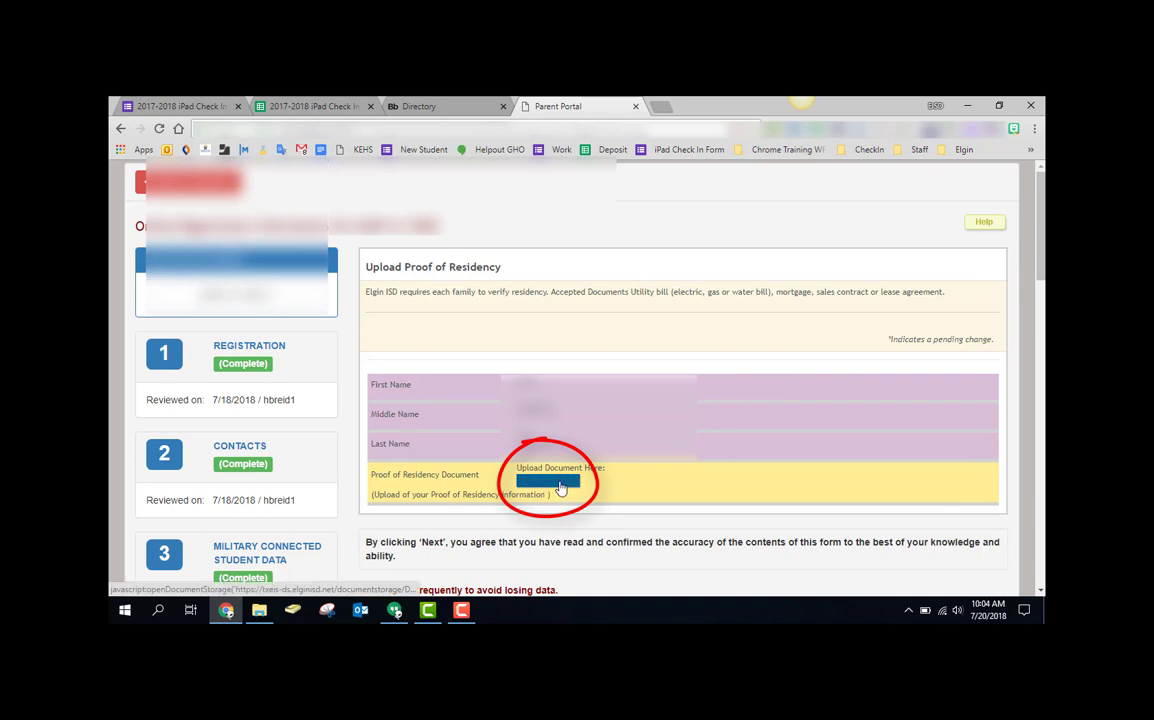
Step: Choose the electric bill PDF as Proof of Residence, described 'Electric Bill from Bluebonnet Coop'
left_click(547, 482)
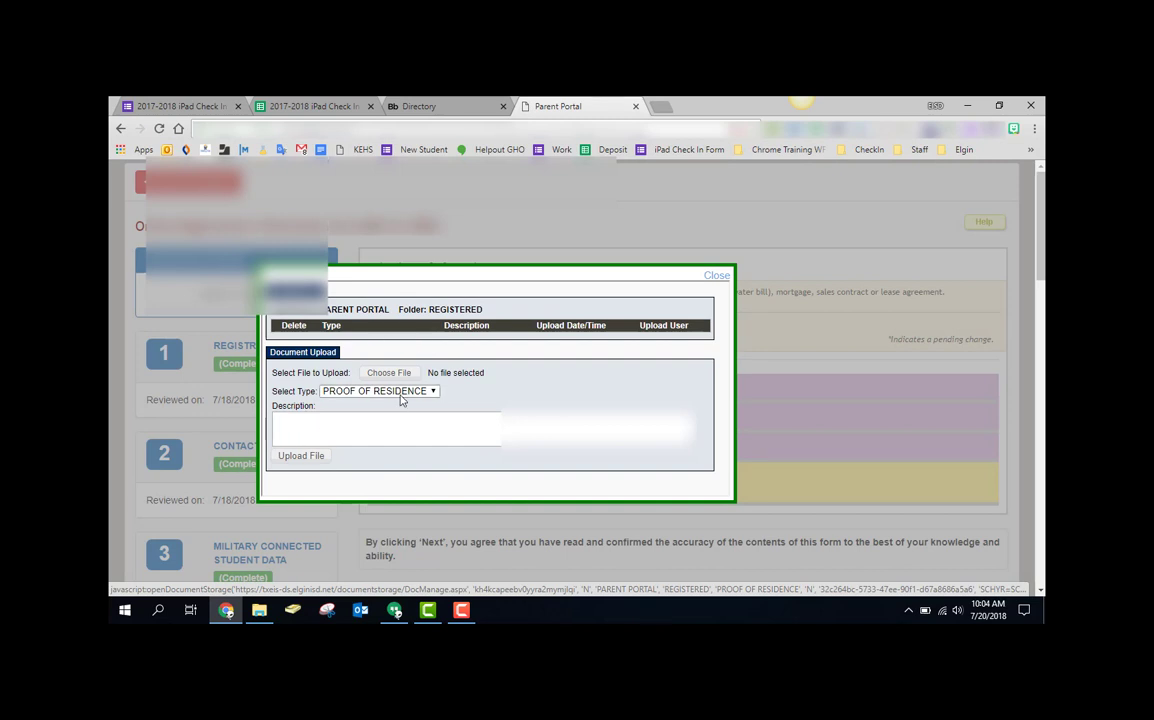
left_click(388, 372)
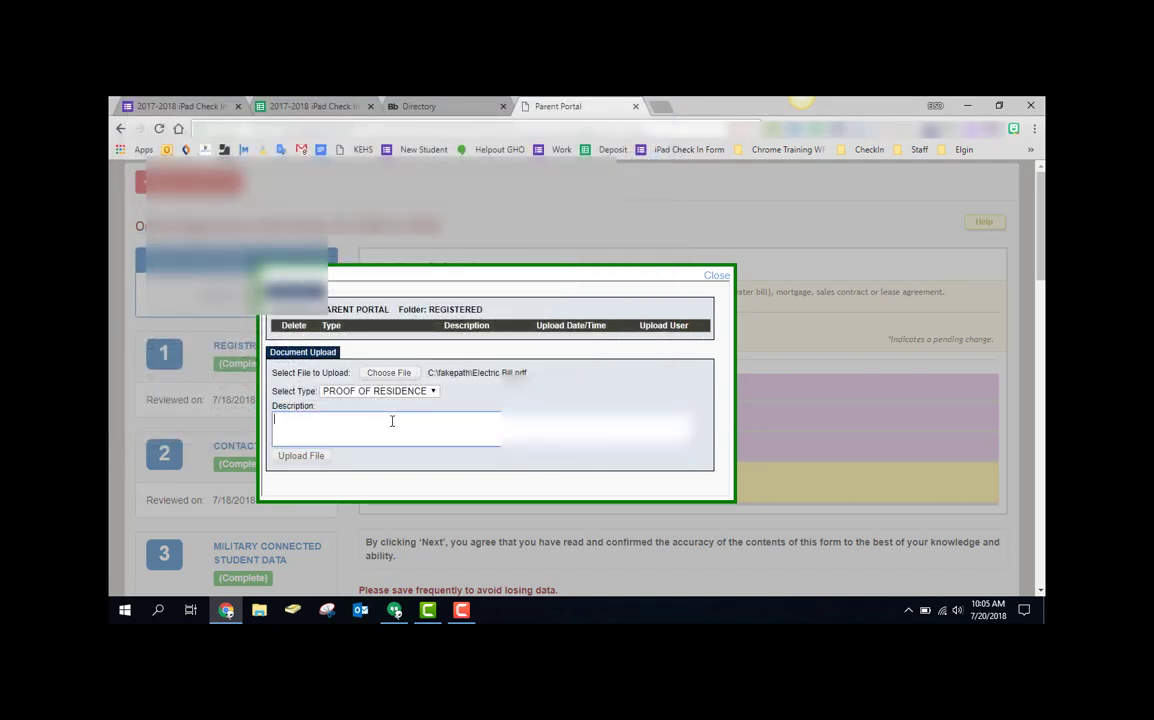
type("Electr")
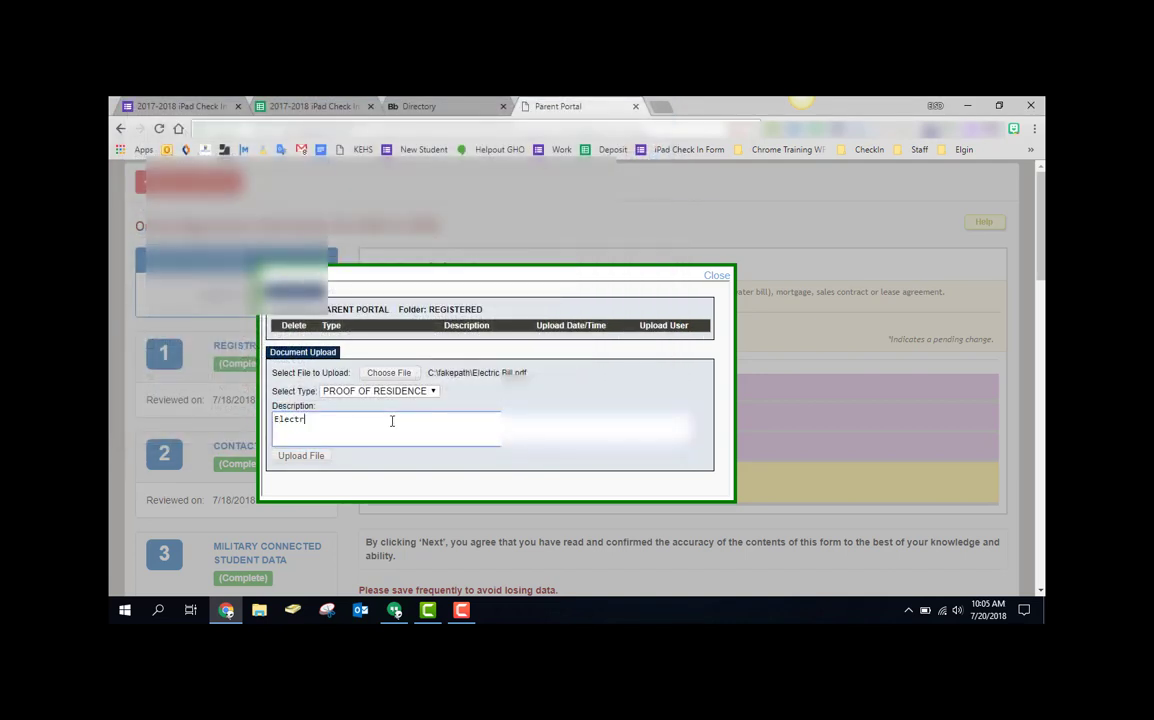
type("c Bill from Bluebo")
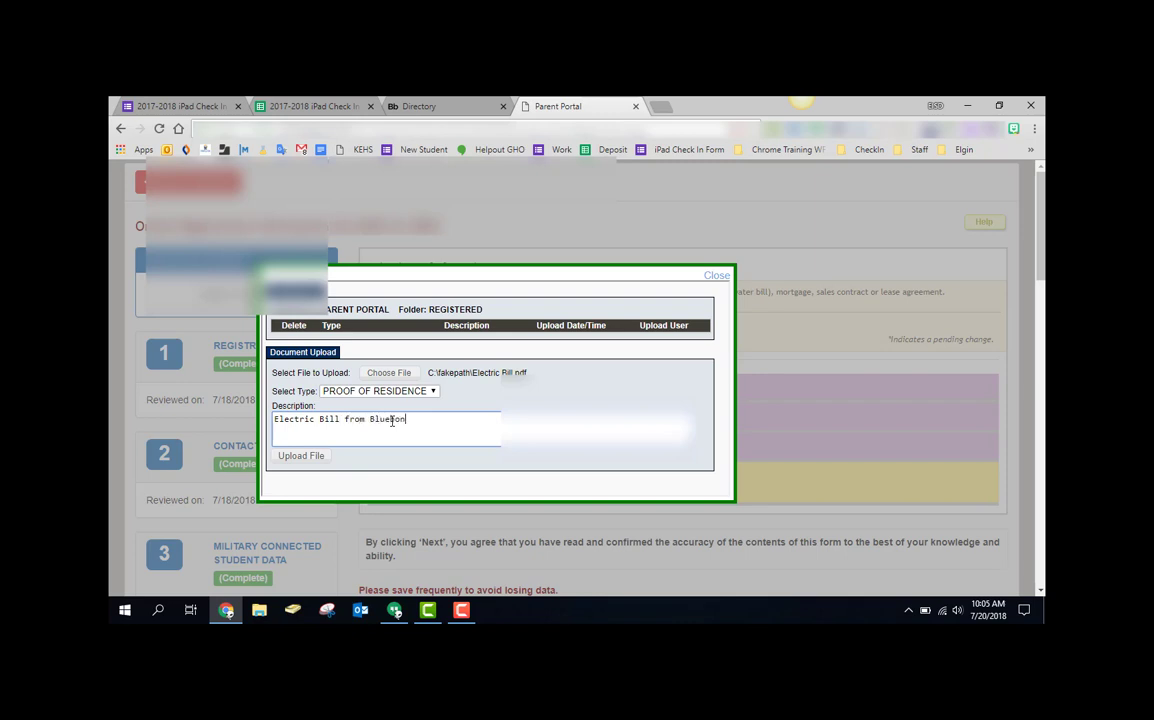
type("net Coop")
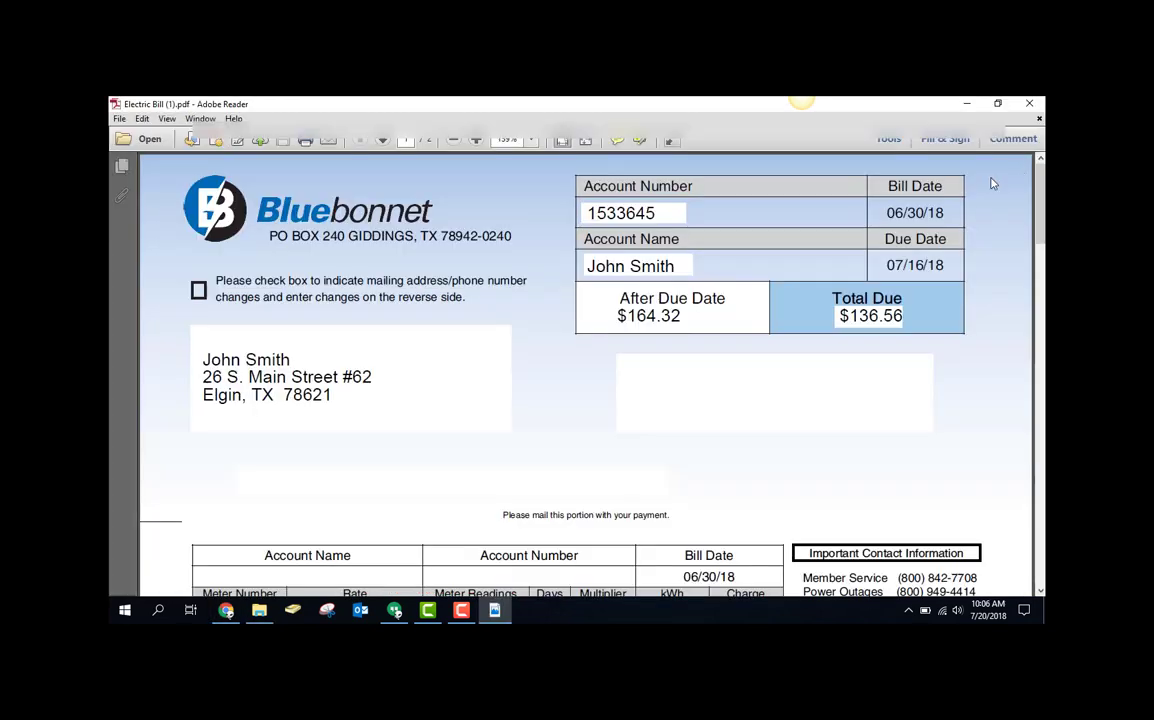
mouse_move(955, 220)
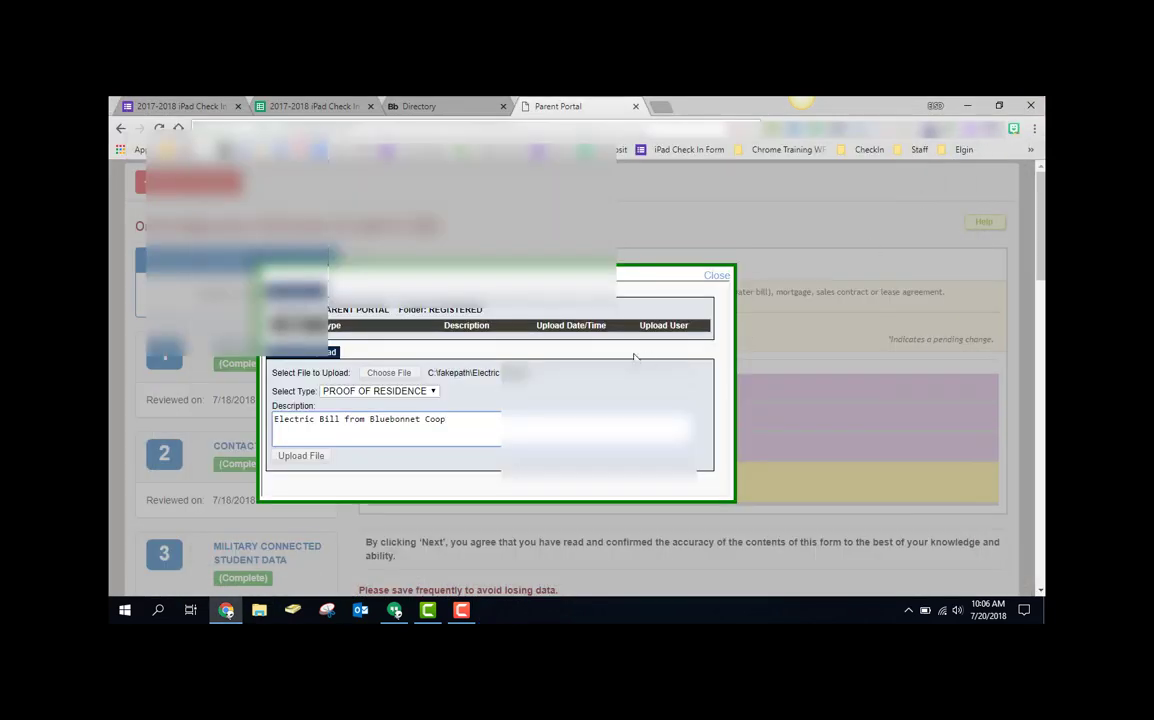
Step: Upload the Bluebonnet electric bill and open the Proof of Residence entry to verify it
left_click(300, 455)
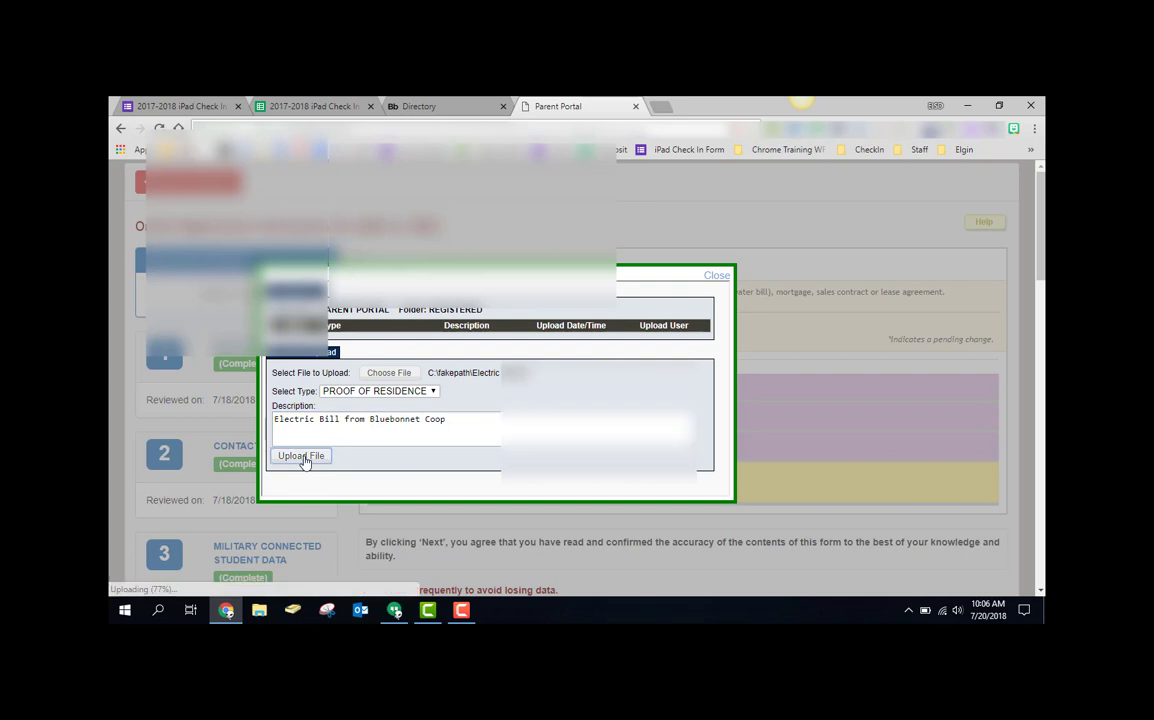
left_click(301, 456)
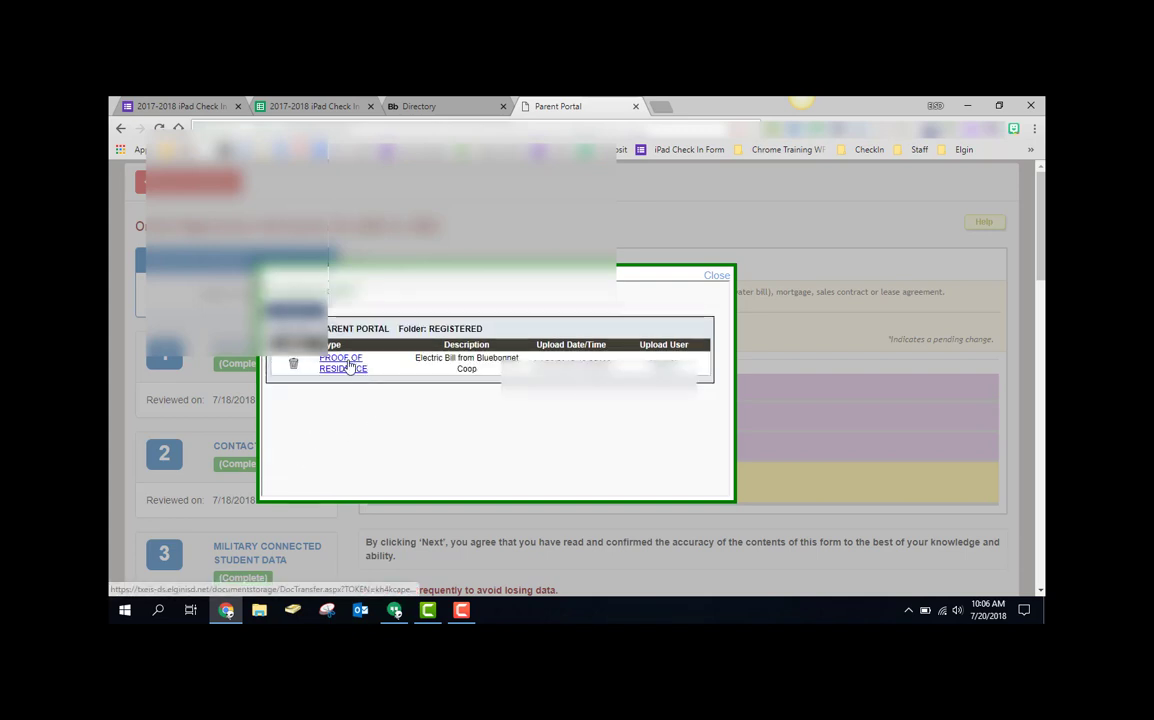
left_click(341, 363)
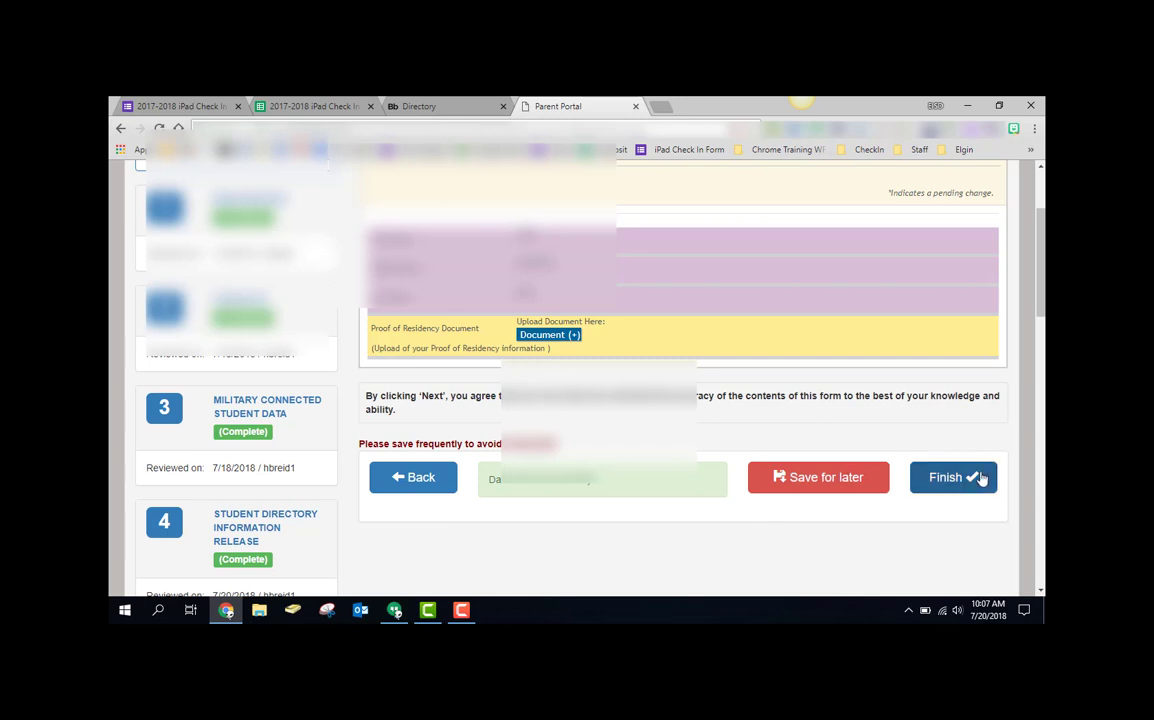
left_click(951, 477)
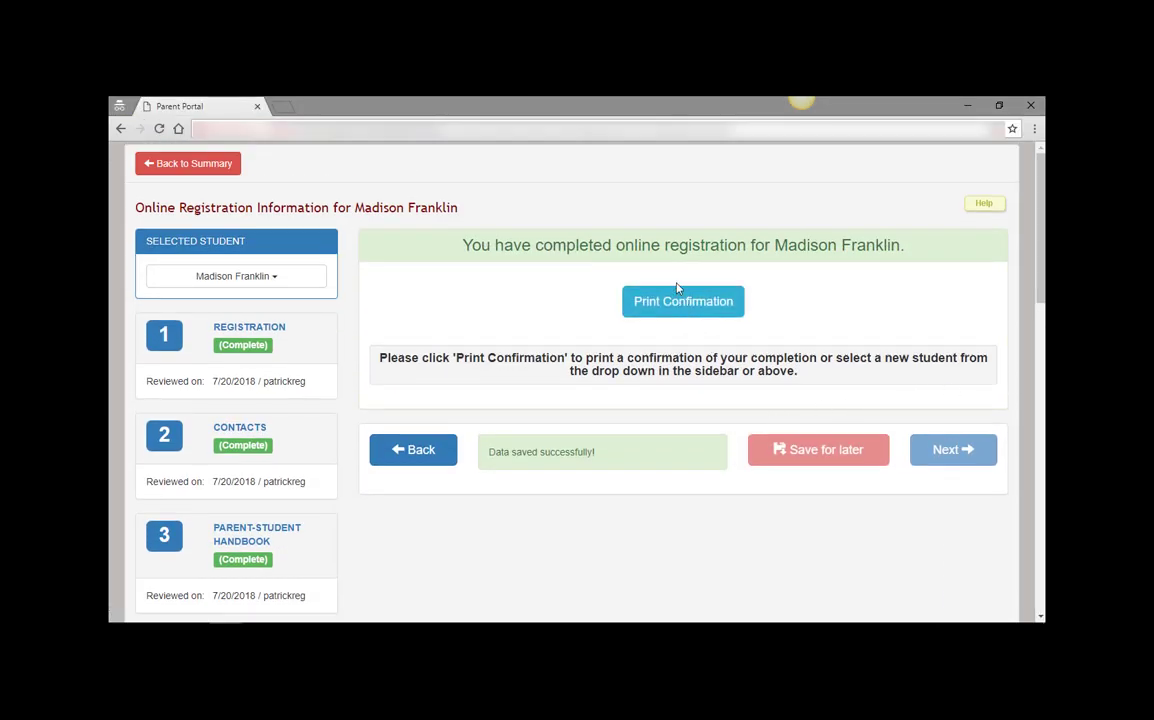
left_click(683, 301)
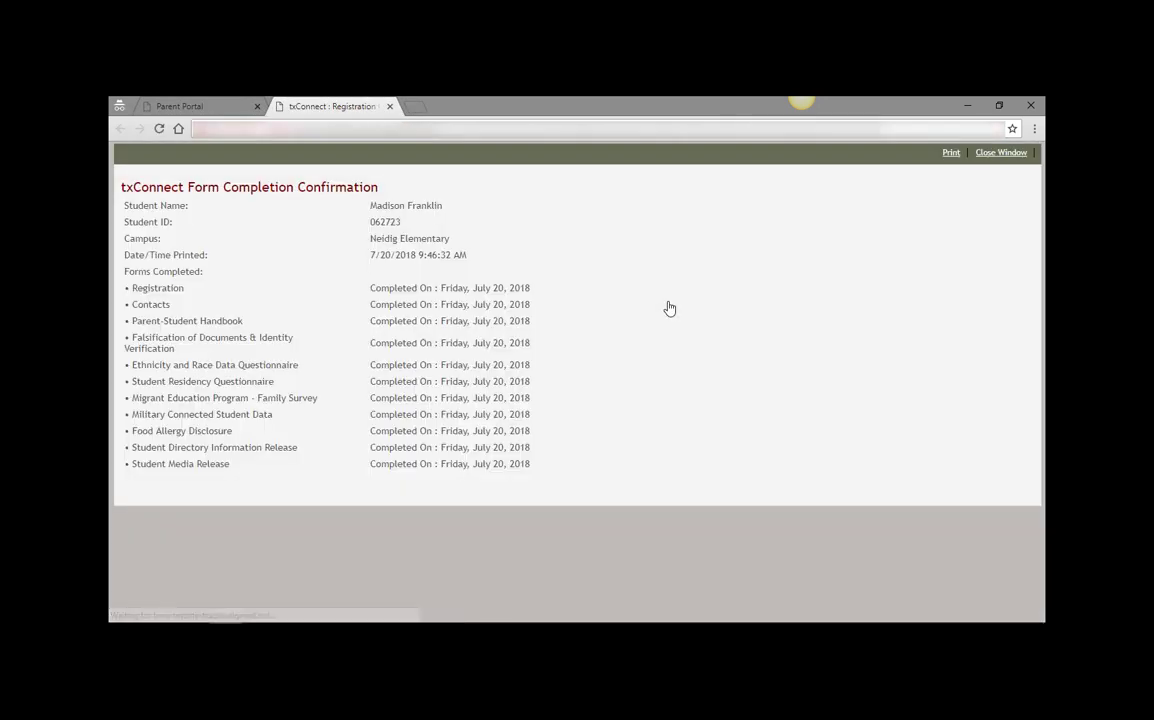
mouse_move(293, 342)
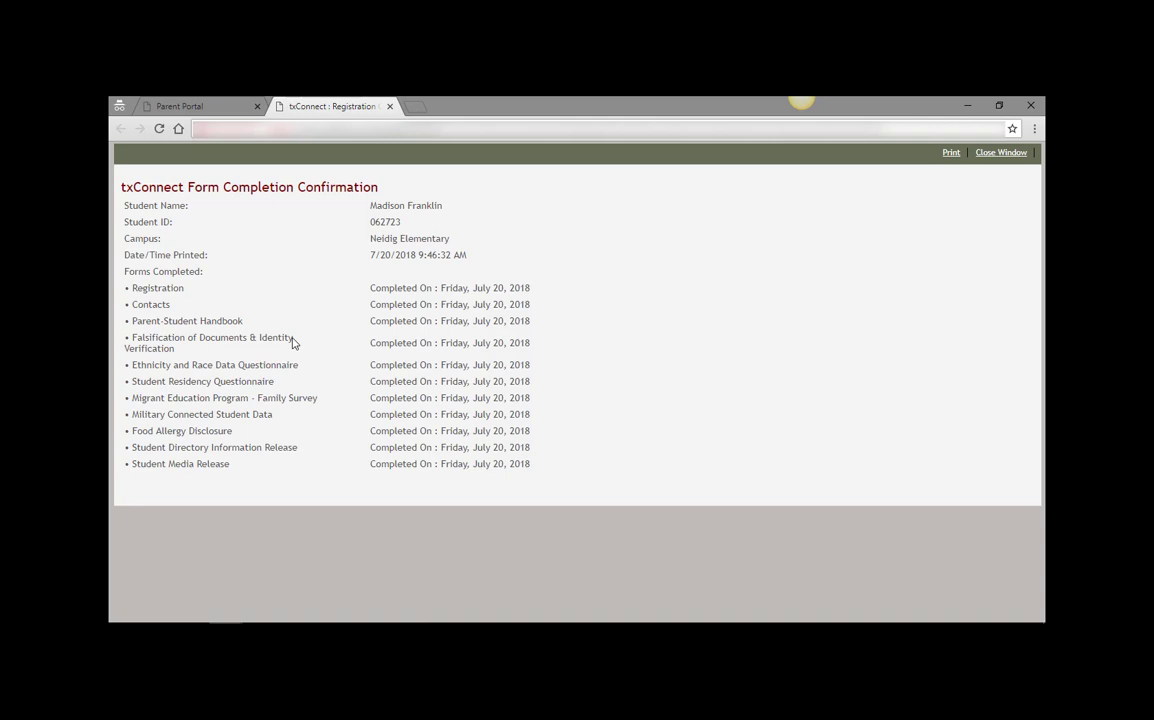
mouse_move(682, 300)
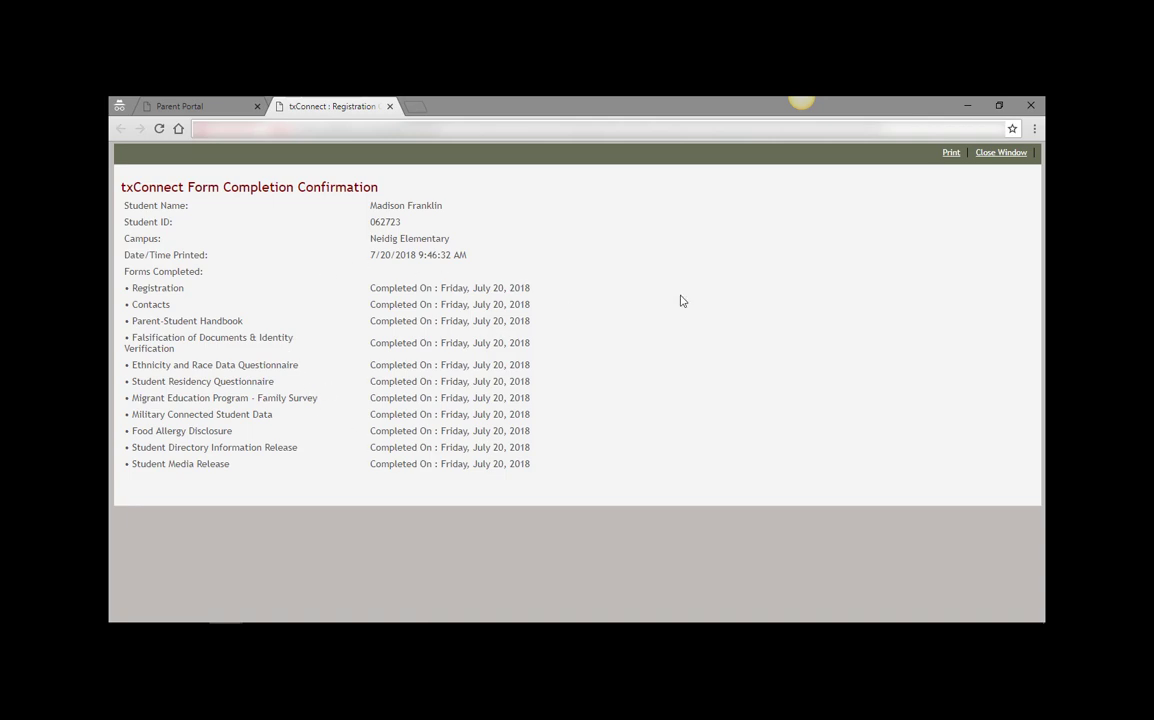